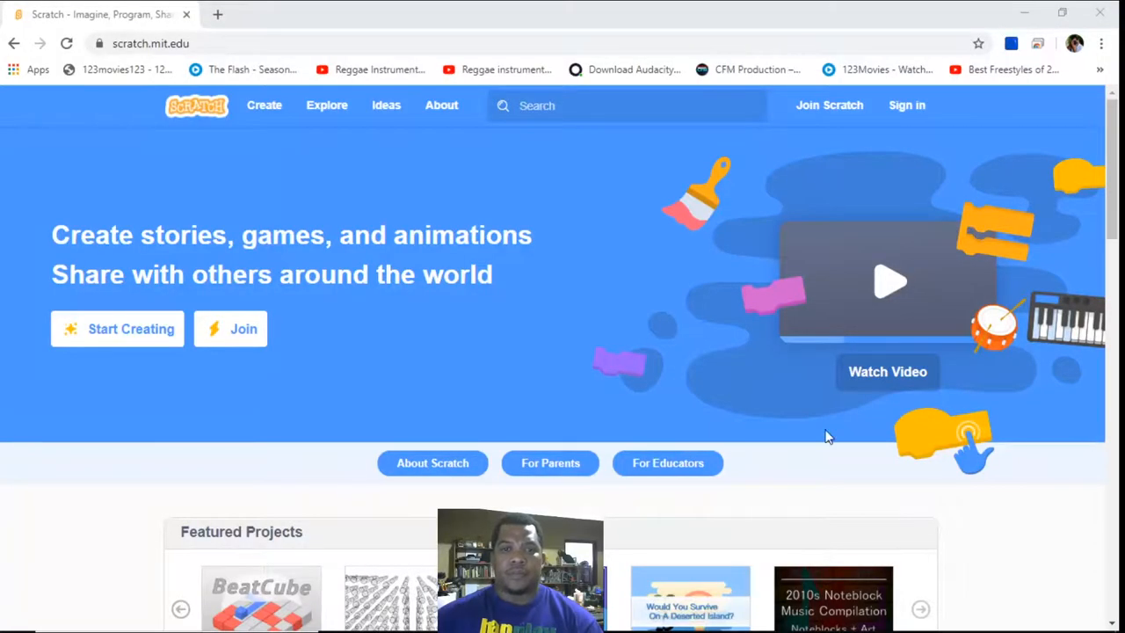
mouse_move(345, 323)
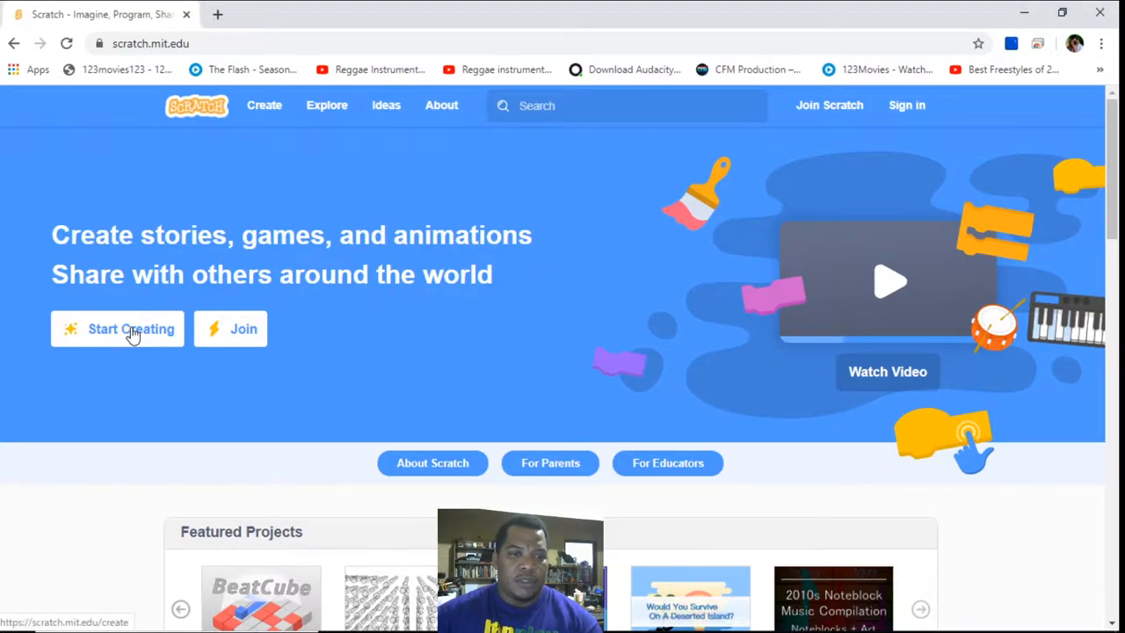
Start a new Scratch project in the editor from the homepage
click(130, 328)
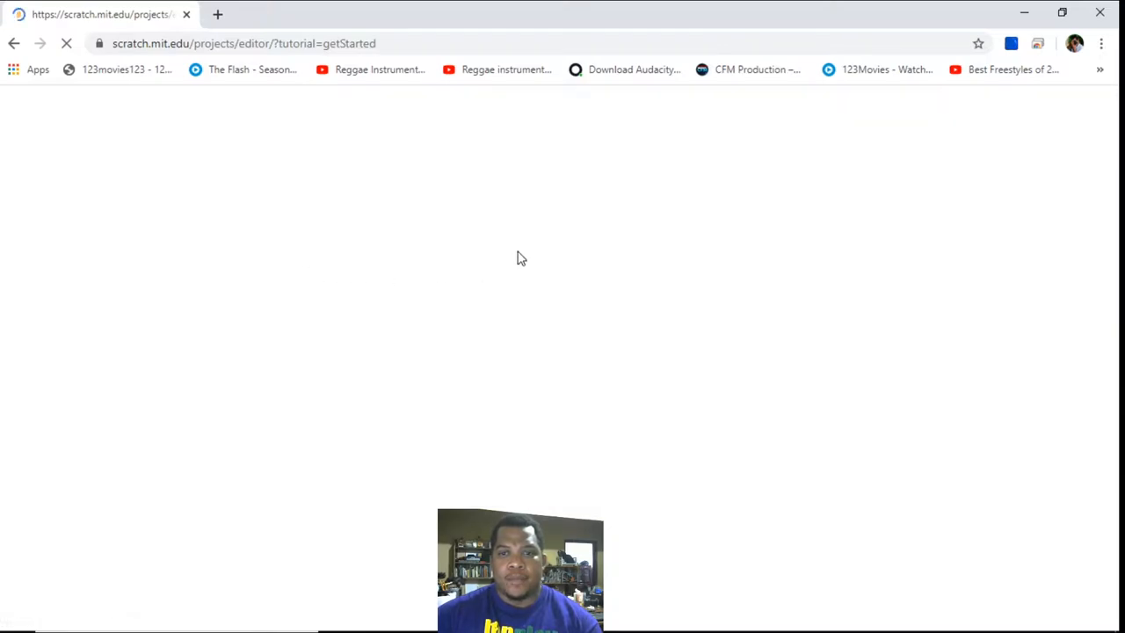
mouse_move(527, 255)
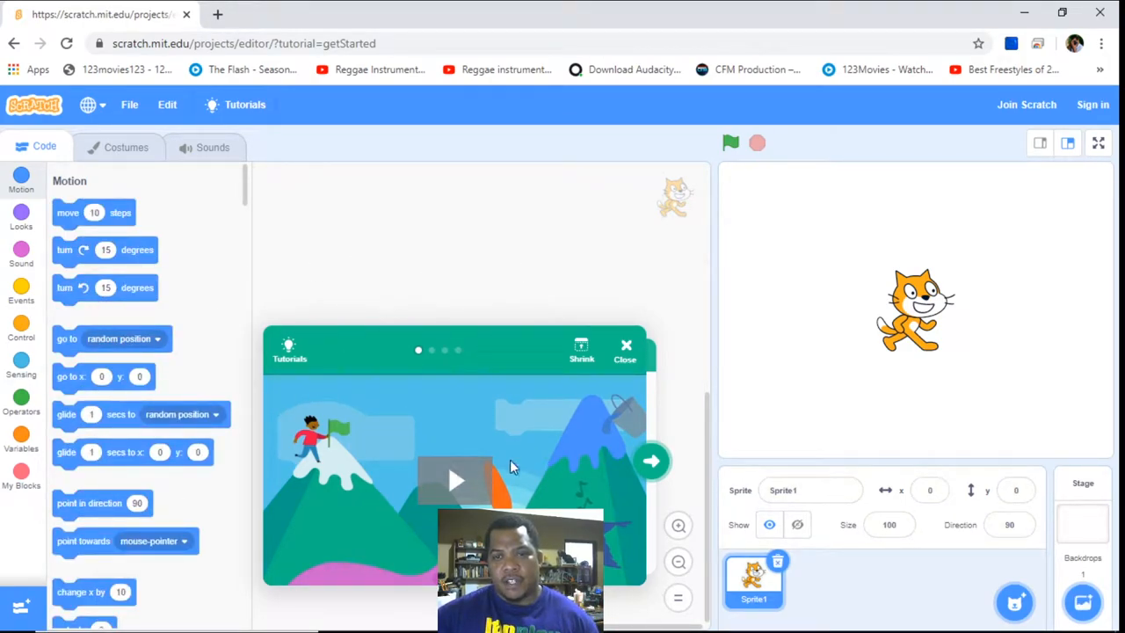
mouse_move(864, 318)
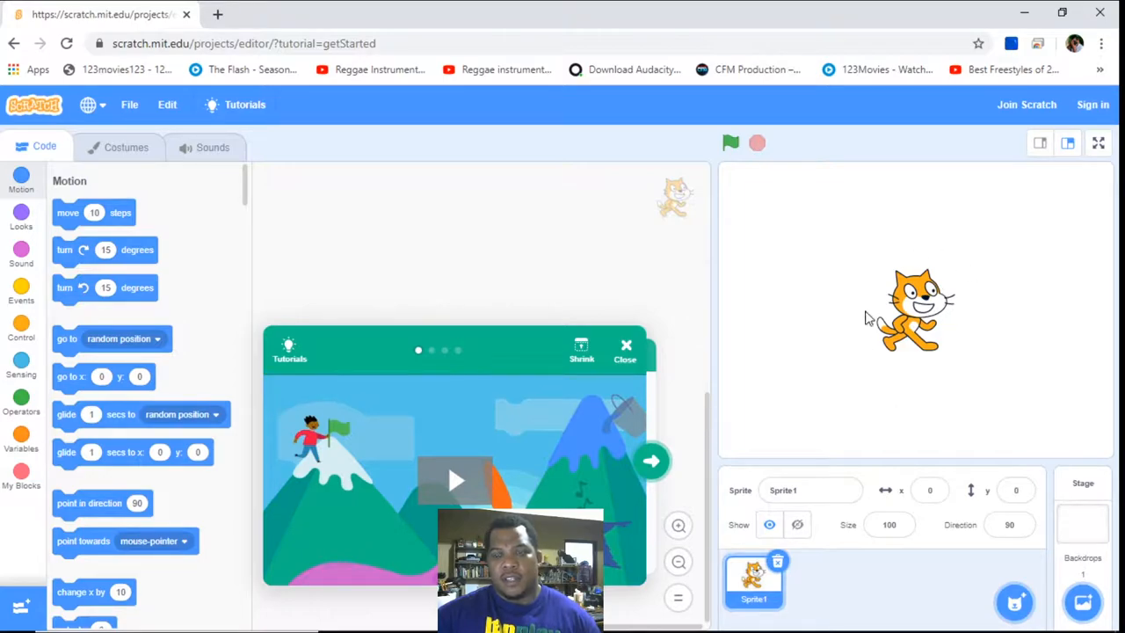
mouse_move(847, 541)
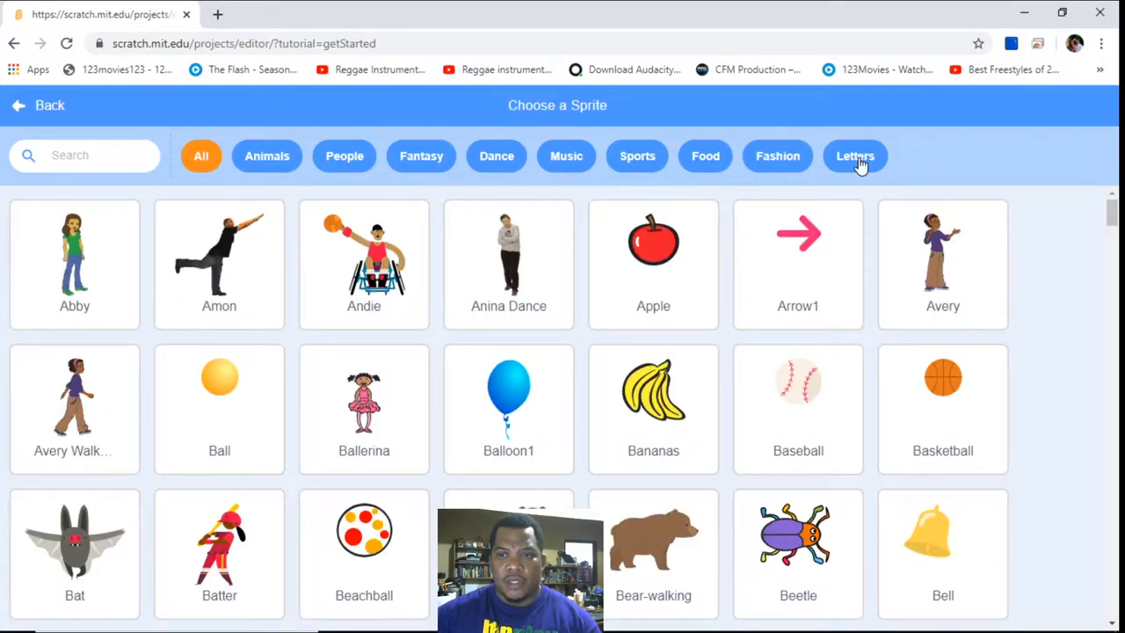
Add the Block-M letter sprite and place it at the upper left of the stage
click(854, 155)
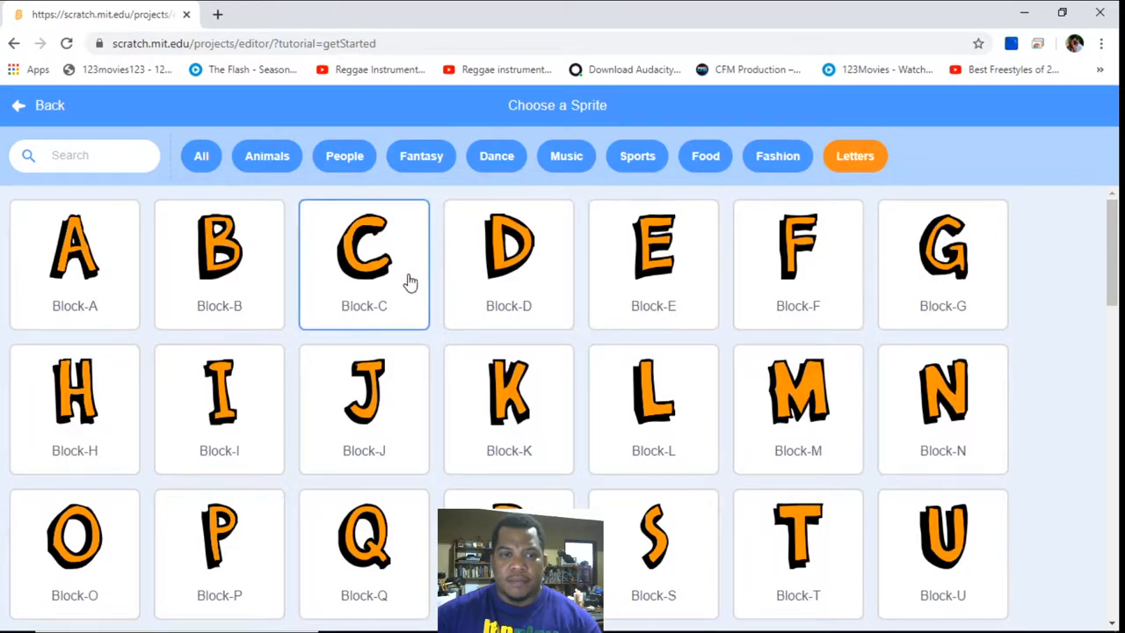
mouse_move(834, 405)
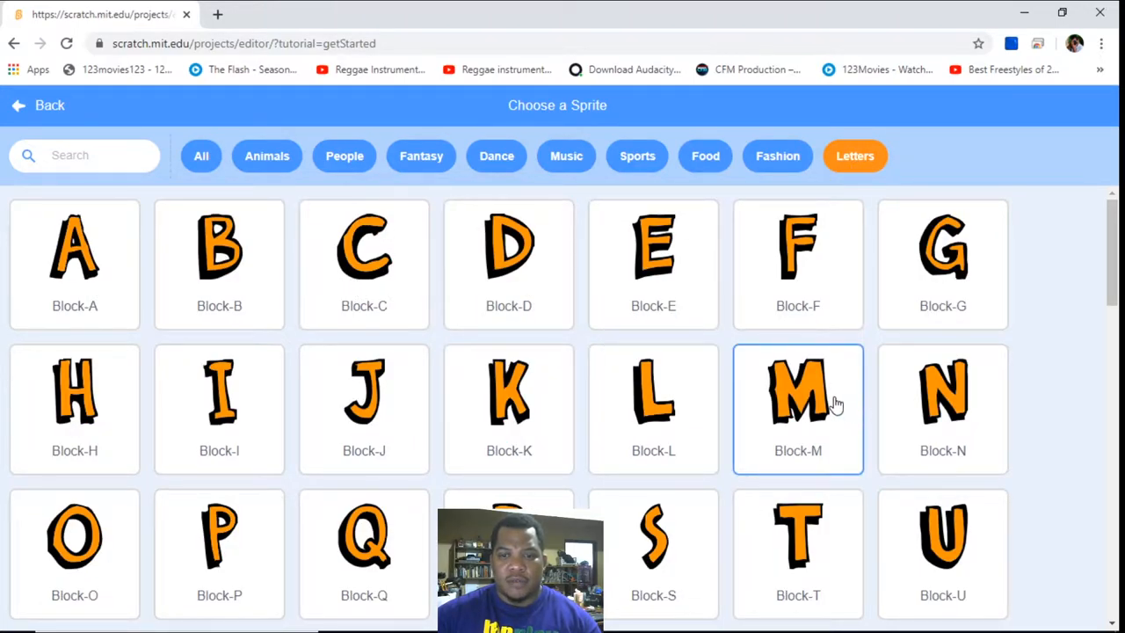
click(798, 408)
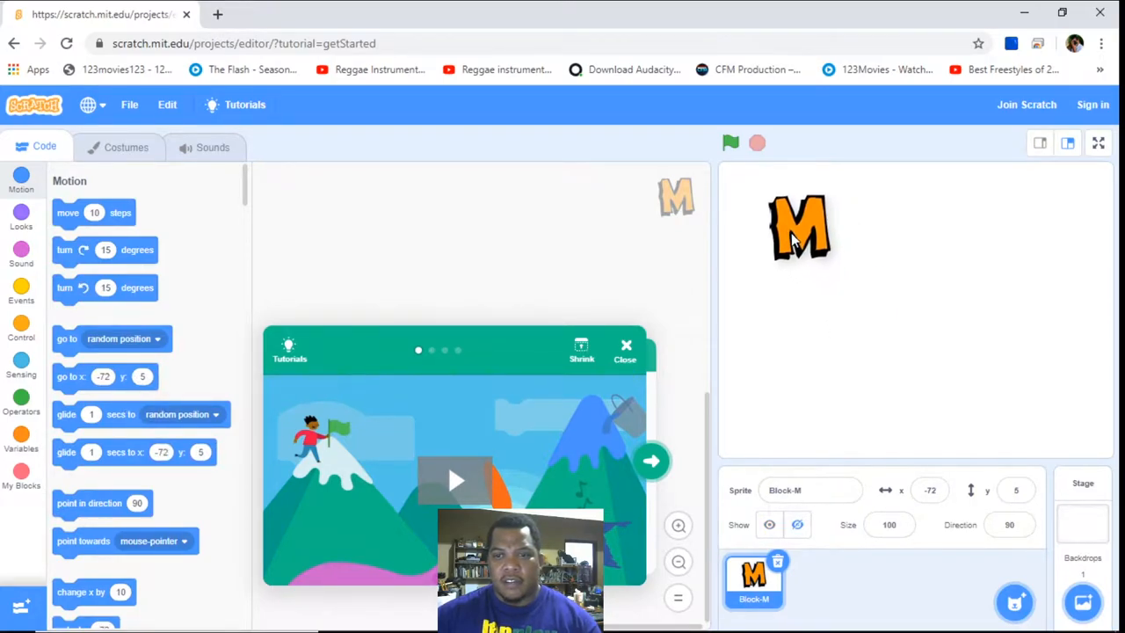
drag(794, 229, 799, 229)
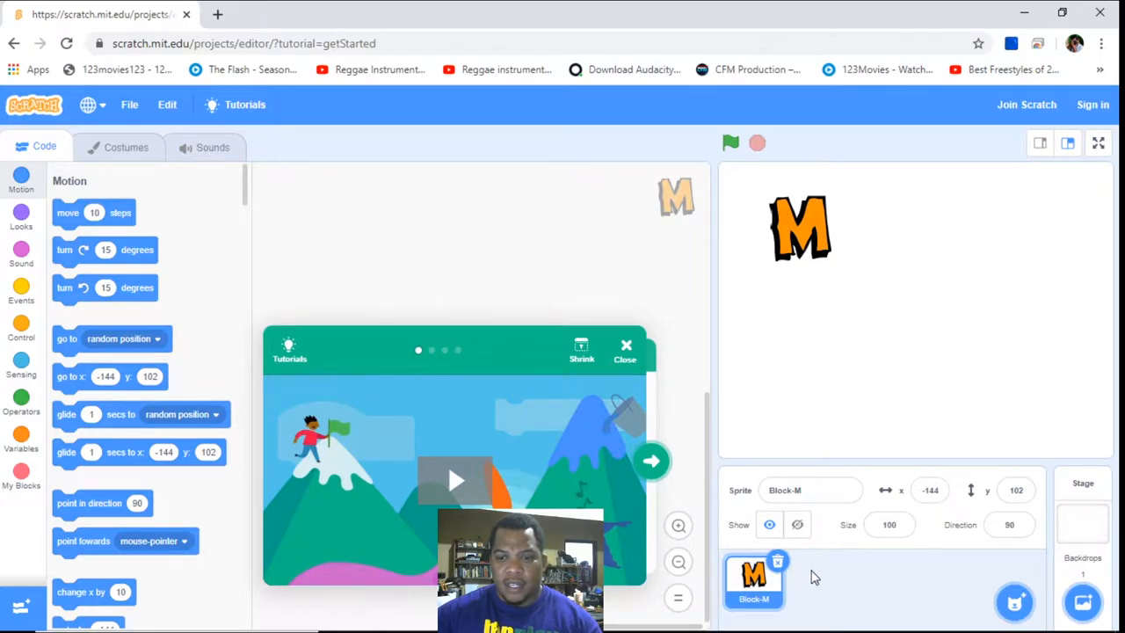
Add Block-E and Block-R, duplicate the R so the stage spells MERR
click(1015, 599)
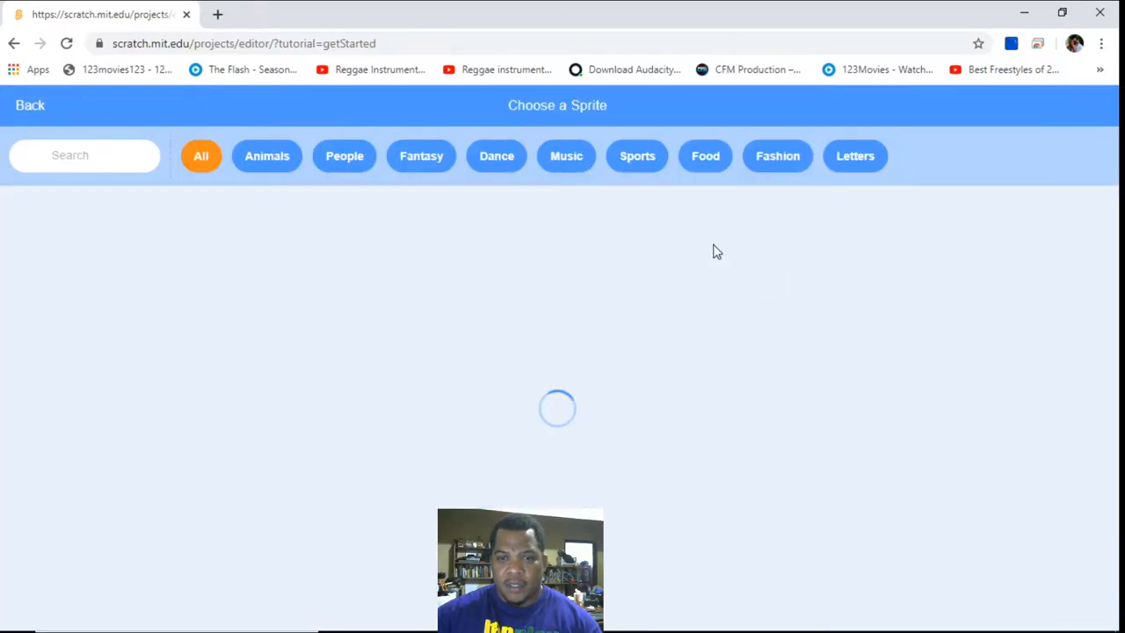
click(854, 155)
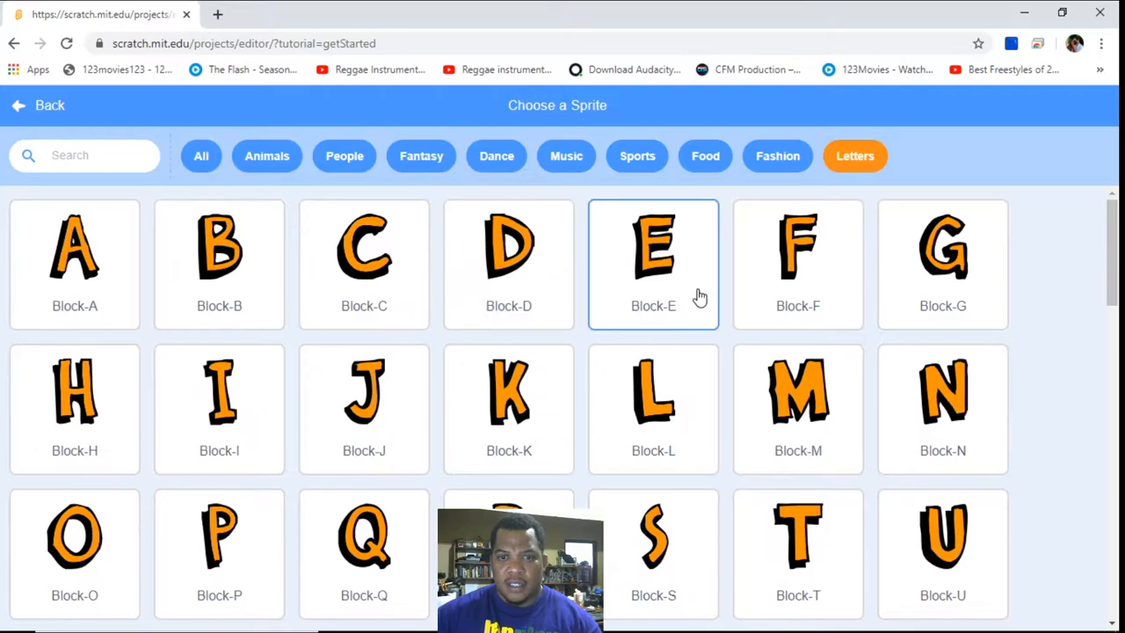
click(654, 264)
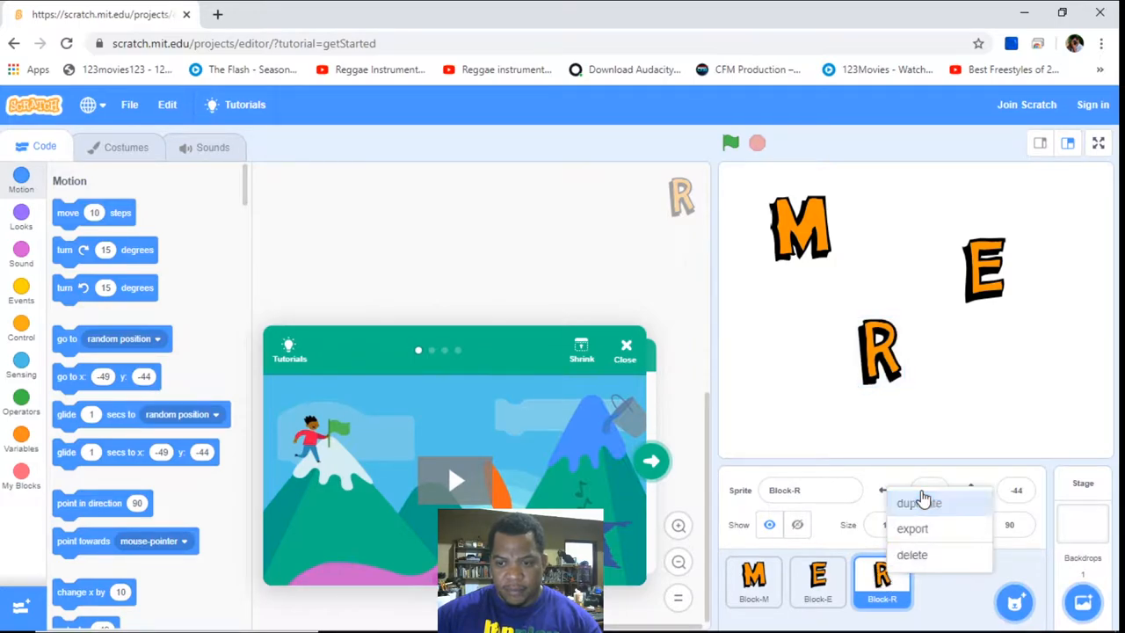
click(921, 503)
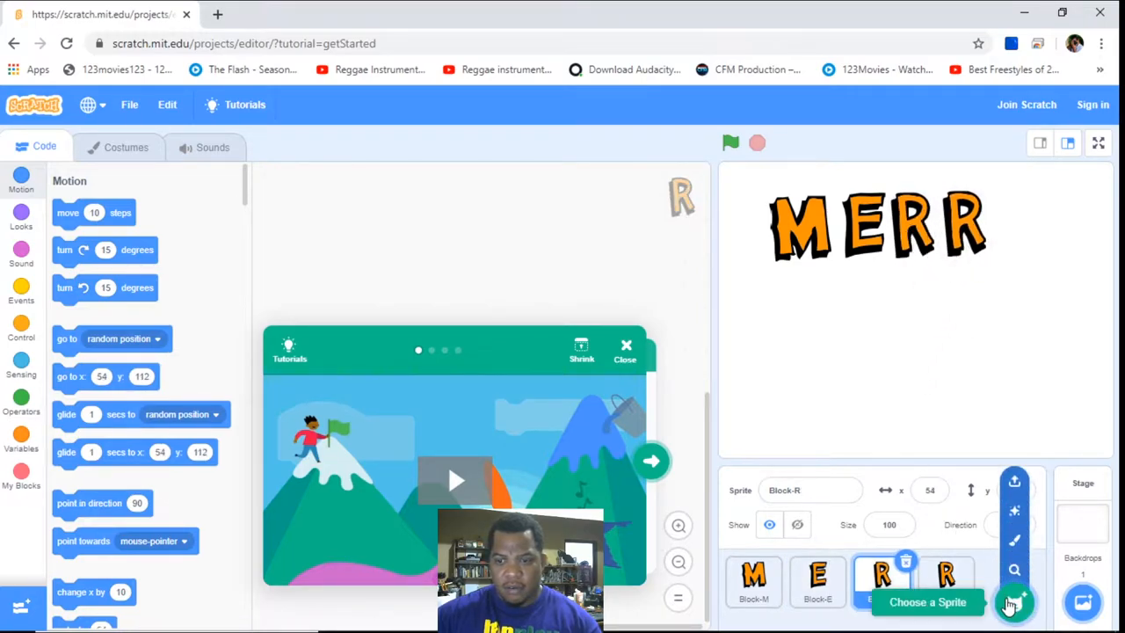
click(1015, 599)
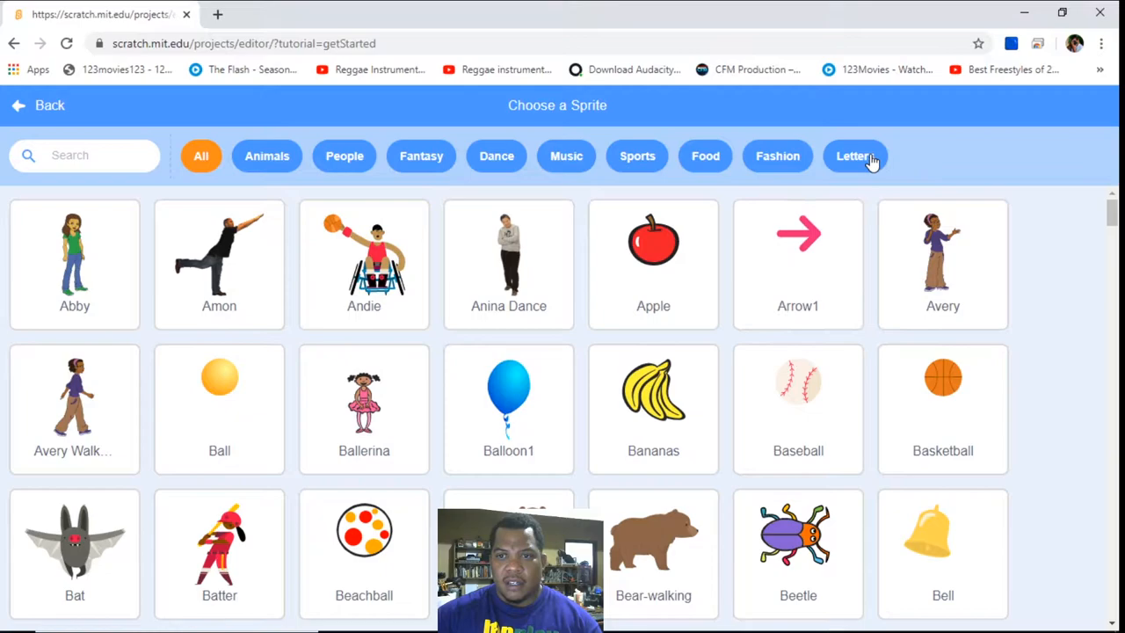
Add a Block-C letter sprite to the stage, then delete it as unwanted
click(854, 155)
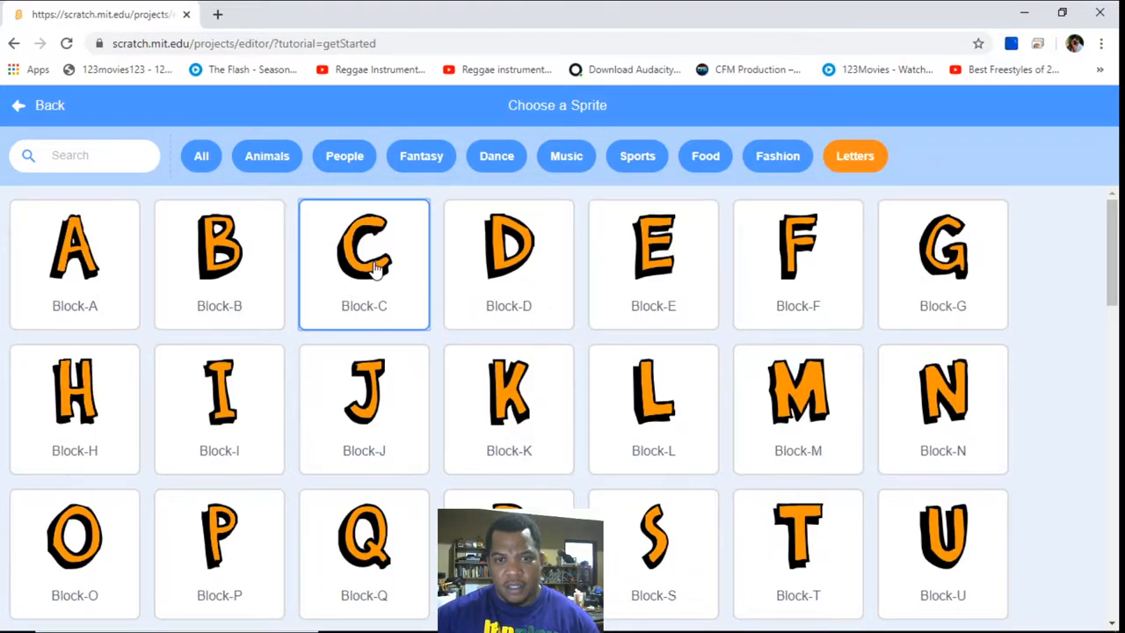
click(364, 255)
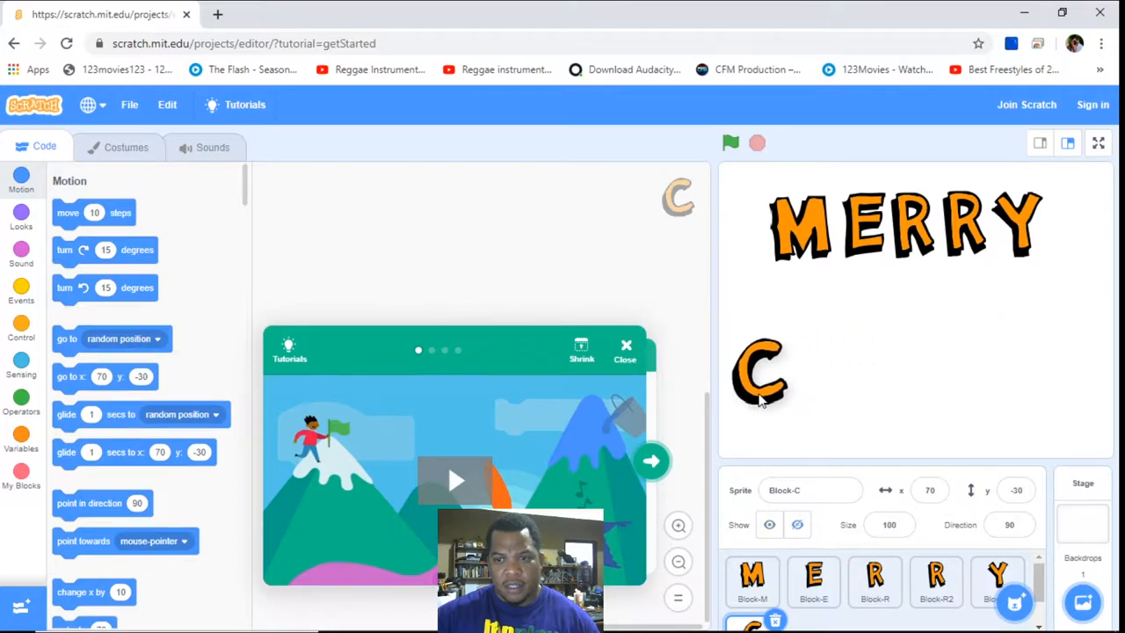
drag(764, 378, 759, 378)
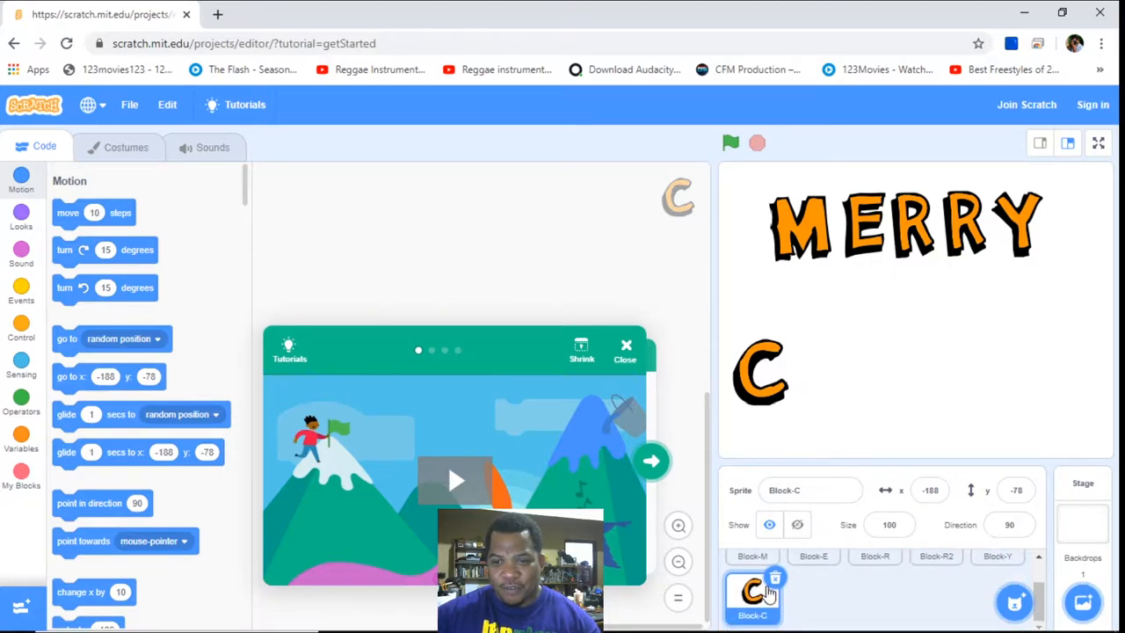
click(1005, 587)
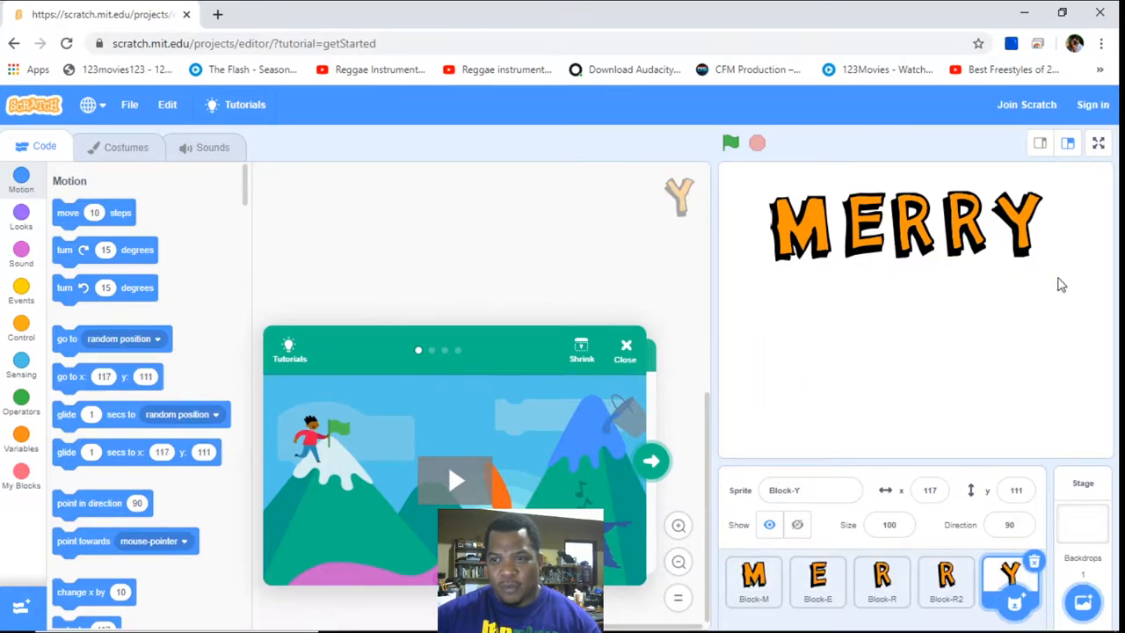
click(1083, 599)
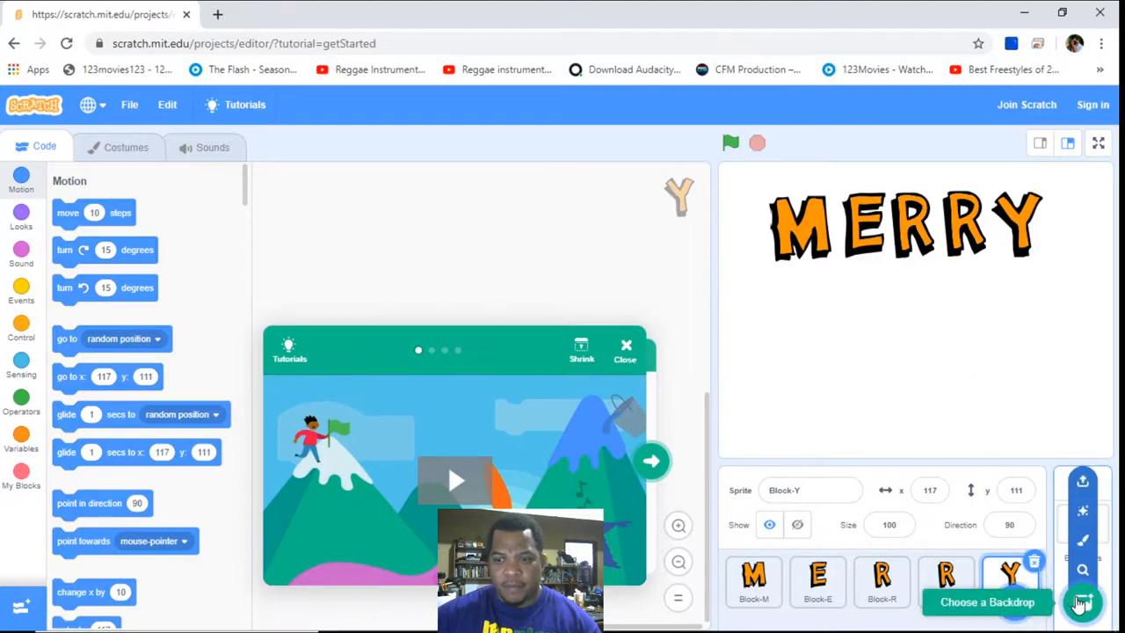
Set the stage backdrop to the snowy Slopes from the backdrop library
click(1082, 593)
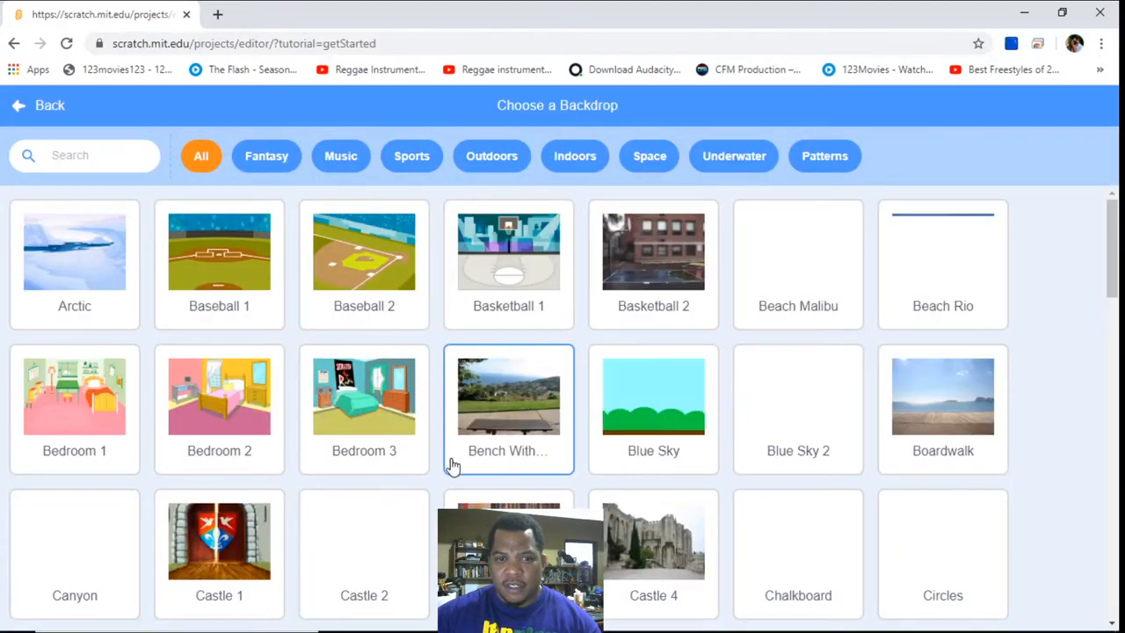
scroll(down, 3)
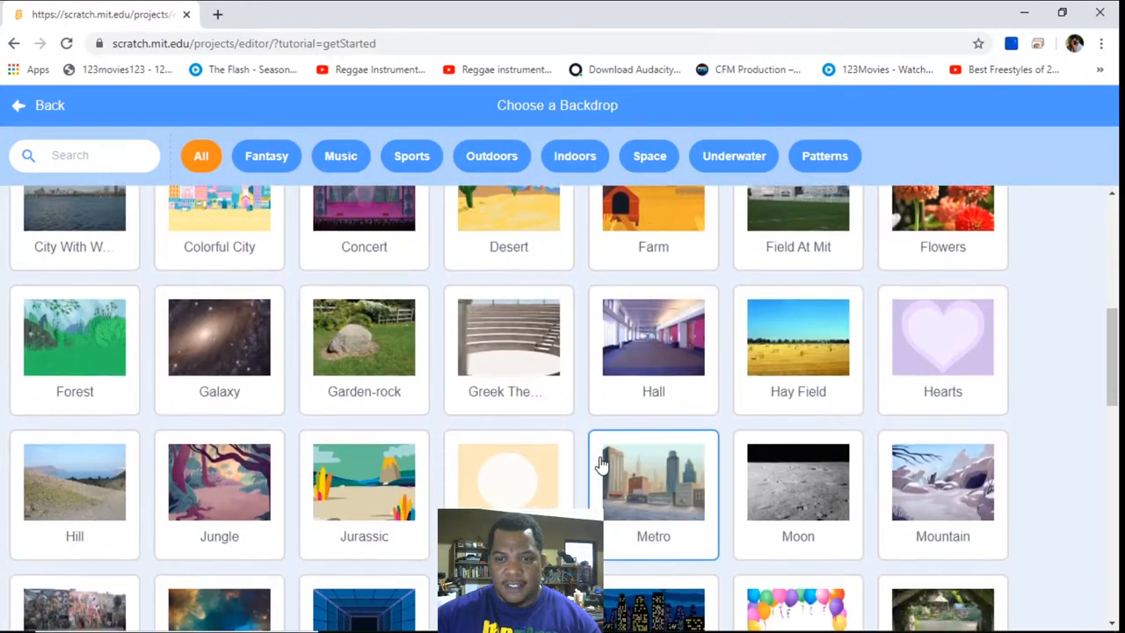
scroll(down, 3)
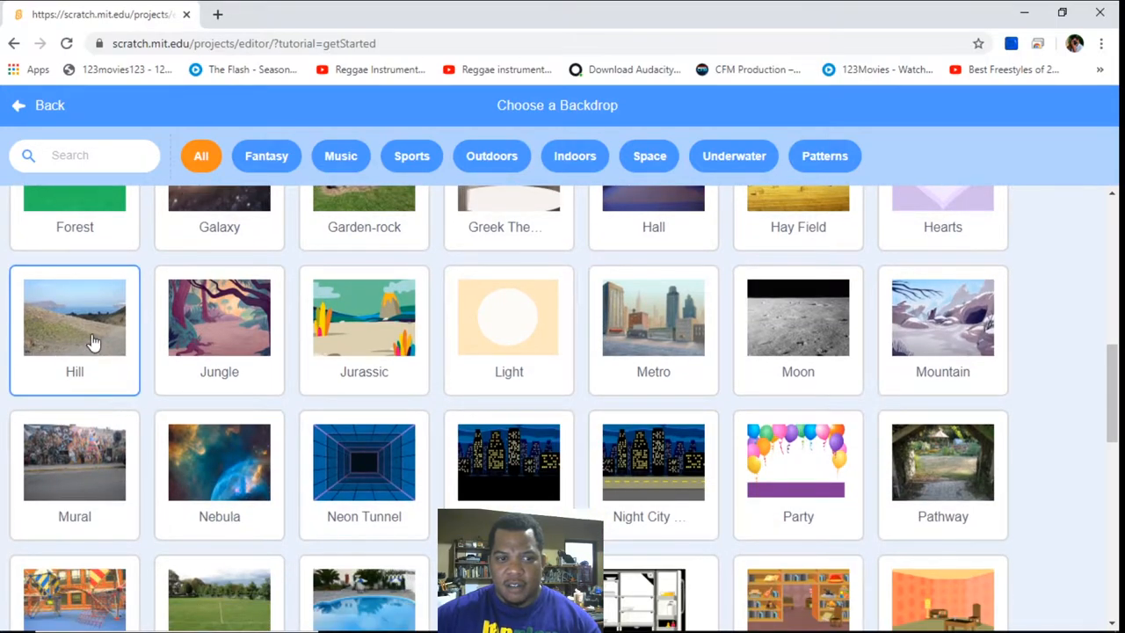
scroll(down, 3)
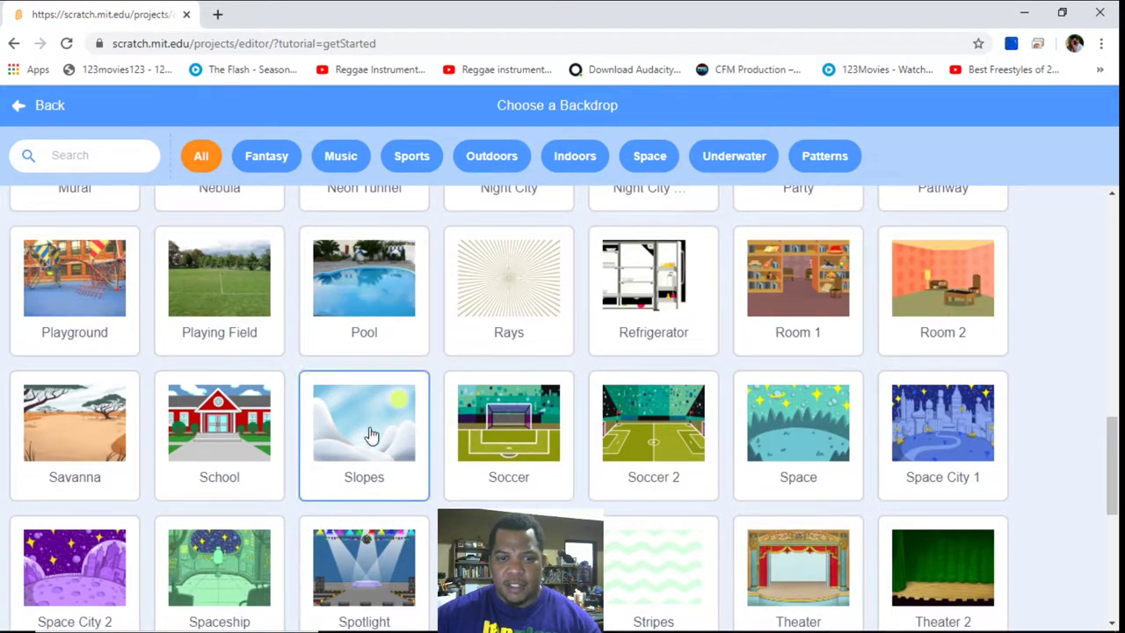
click(363, 422)
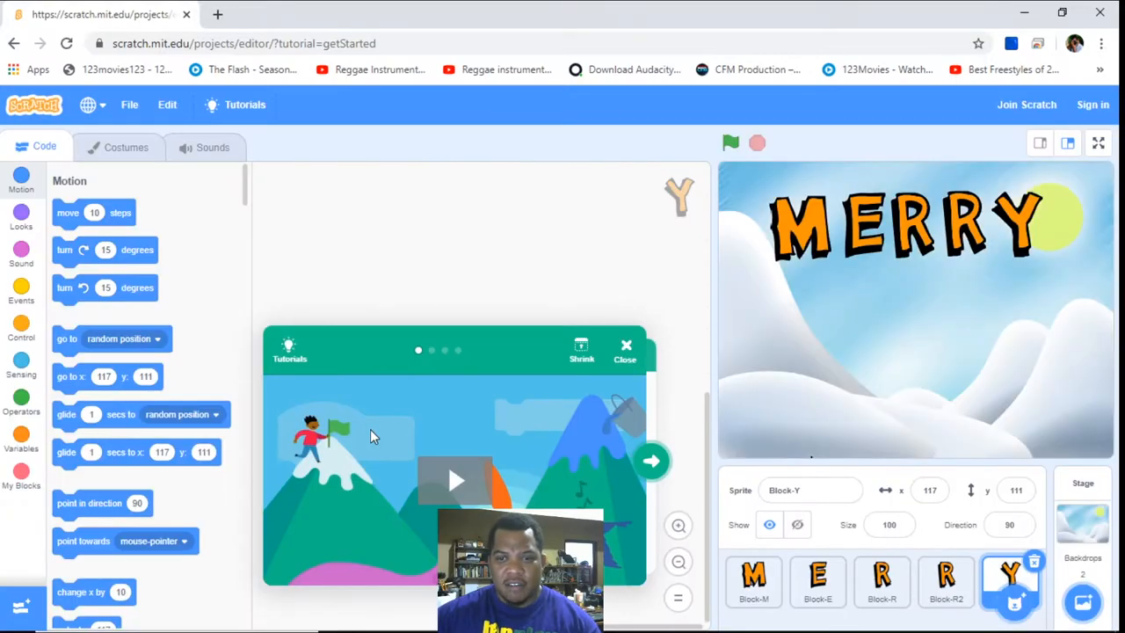
mouse_move(812, 320)
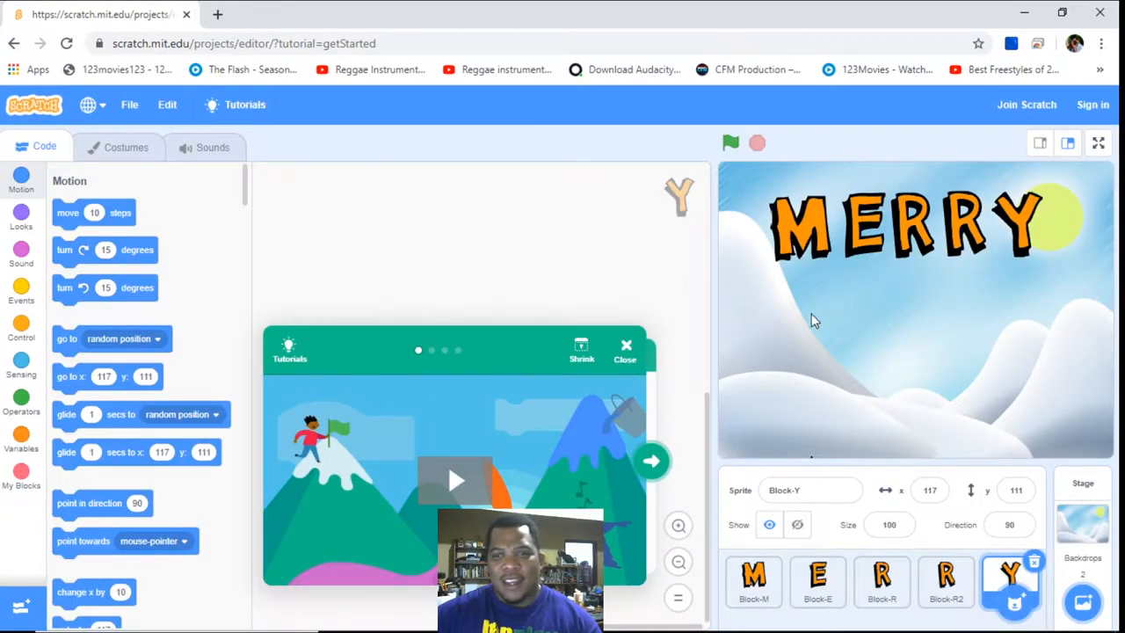
mouse_move(811, 214)
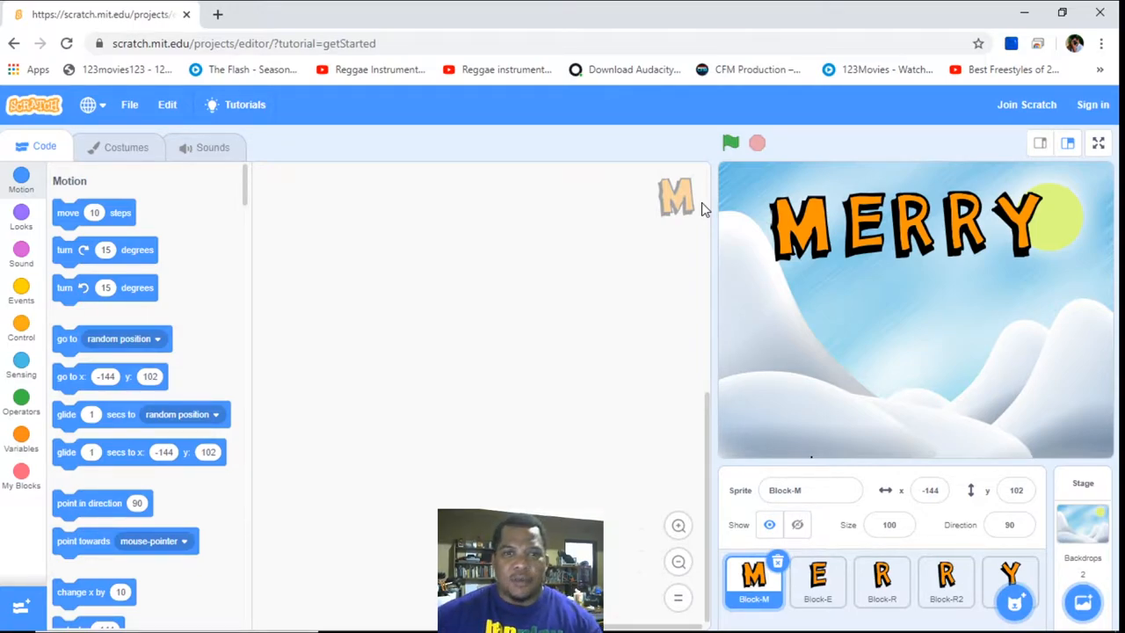
Place a 'when green flag clicked' event in the M sprite's code area
click(19, 213)
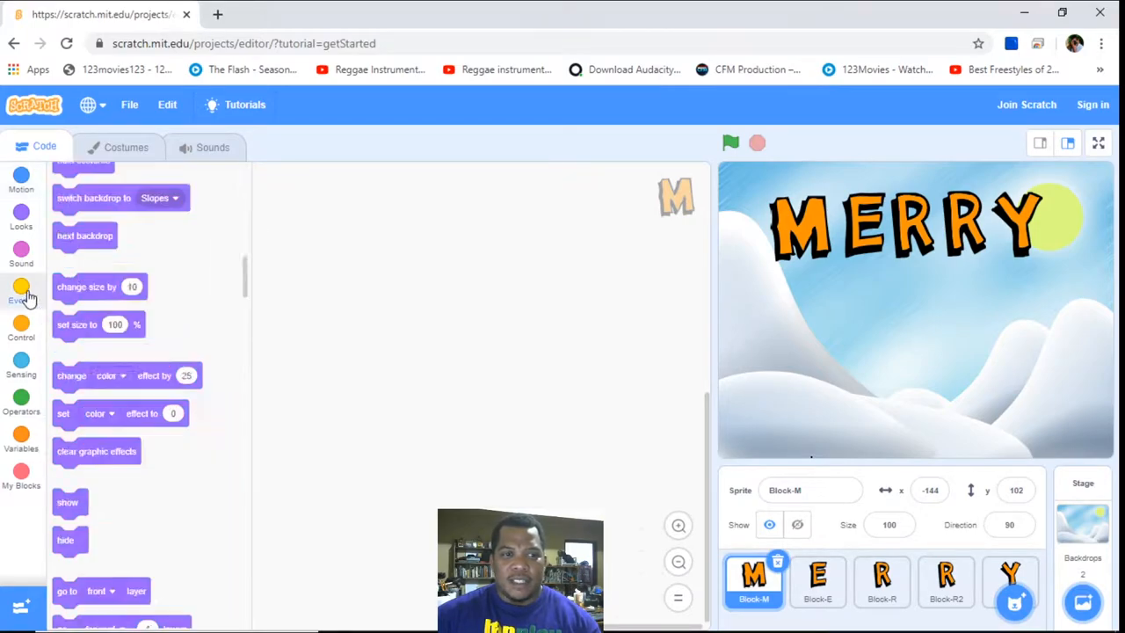
click(21, 289)
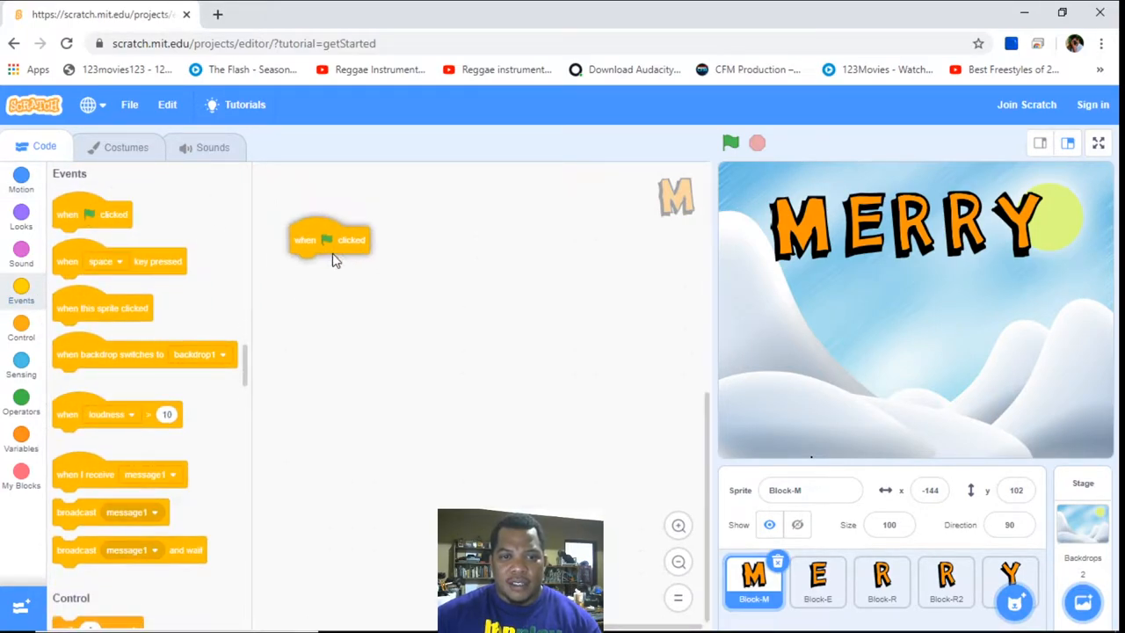
drag(330, 239, 353, 246)
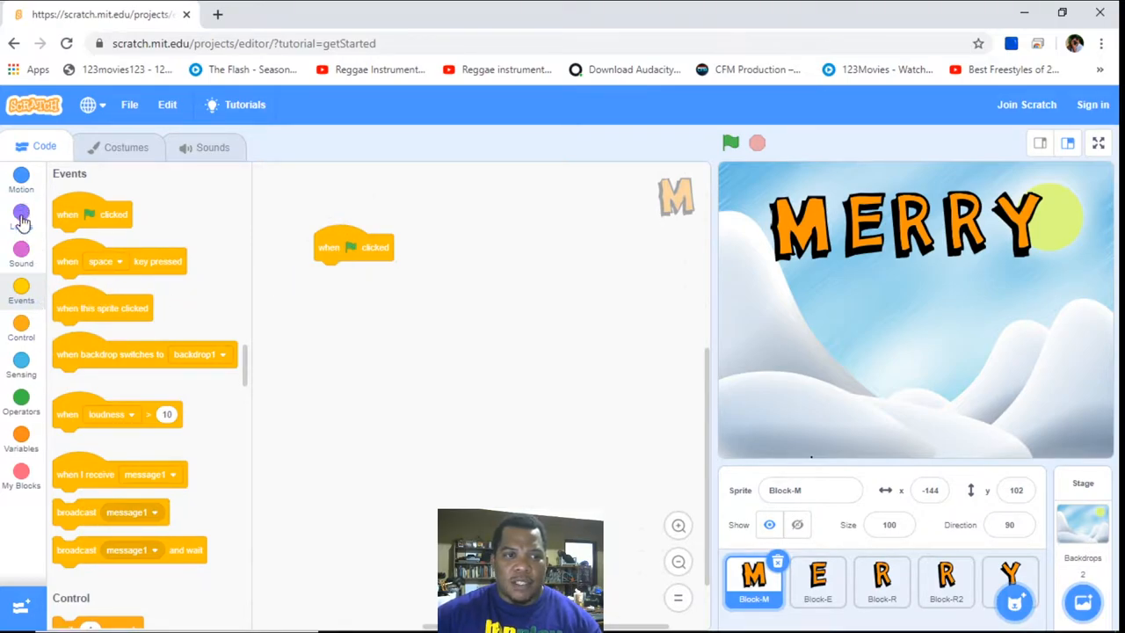
Add a 'switch costume to Block-m' block, leaving it detached from the script
click(21, 218)
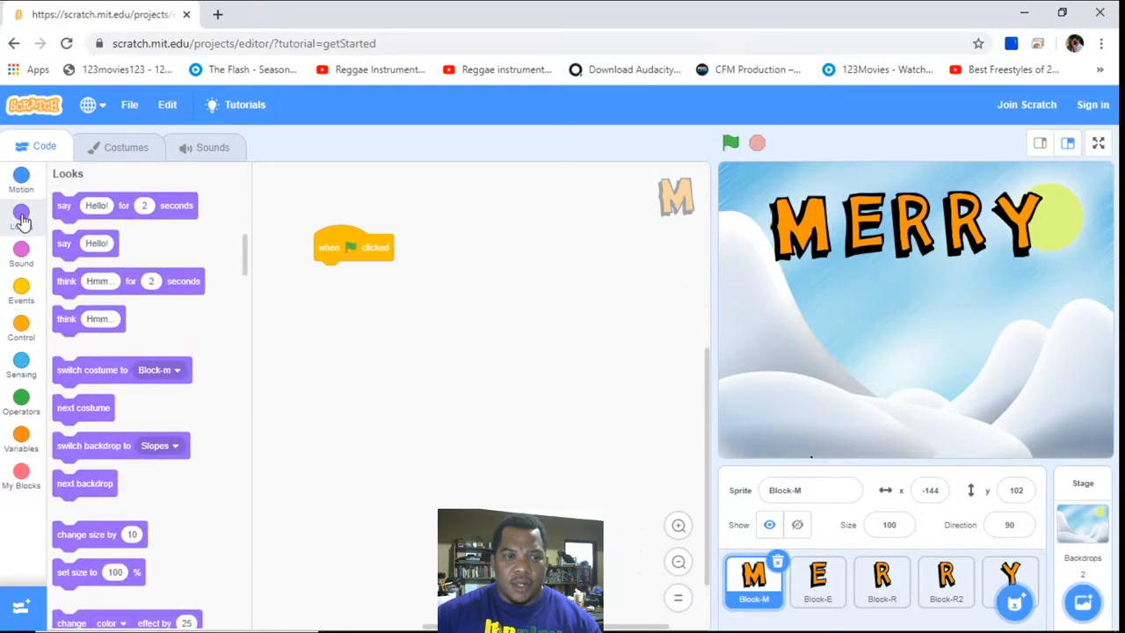
mouse_move(109, 372)
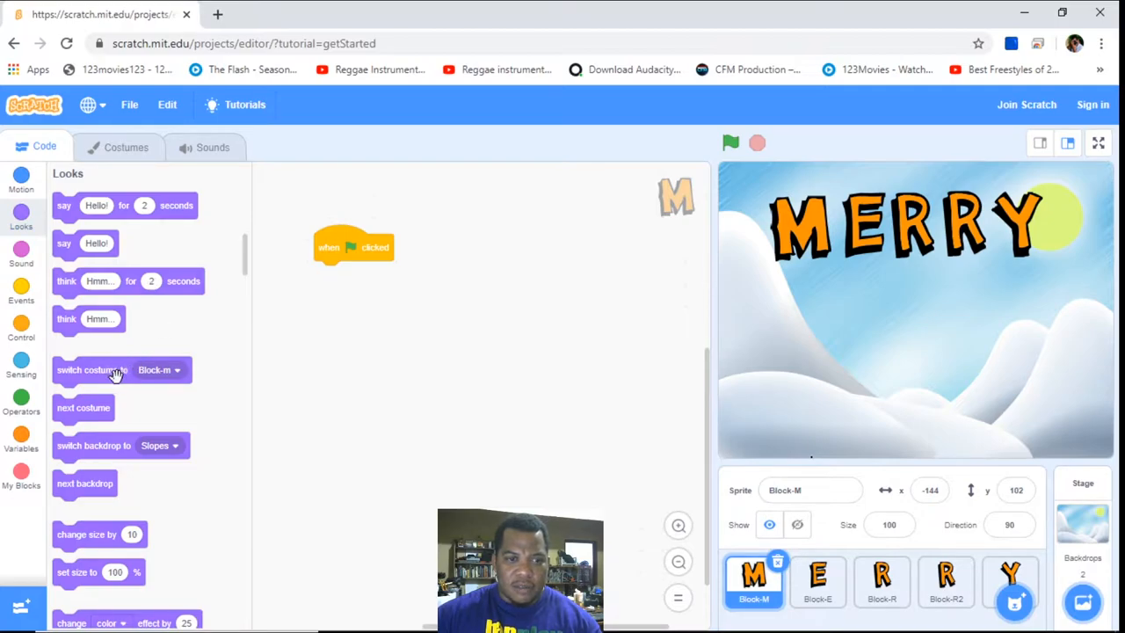
drag(115, 369, 377, 276)
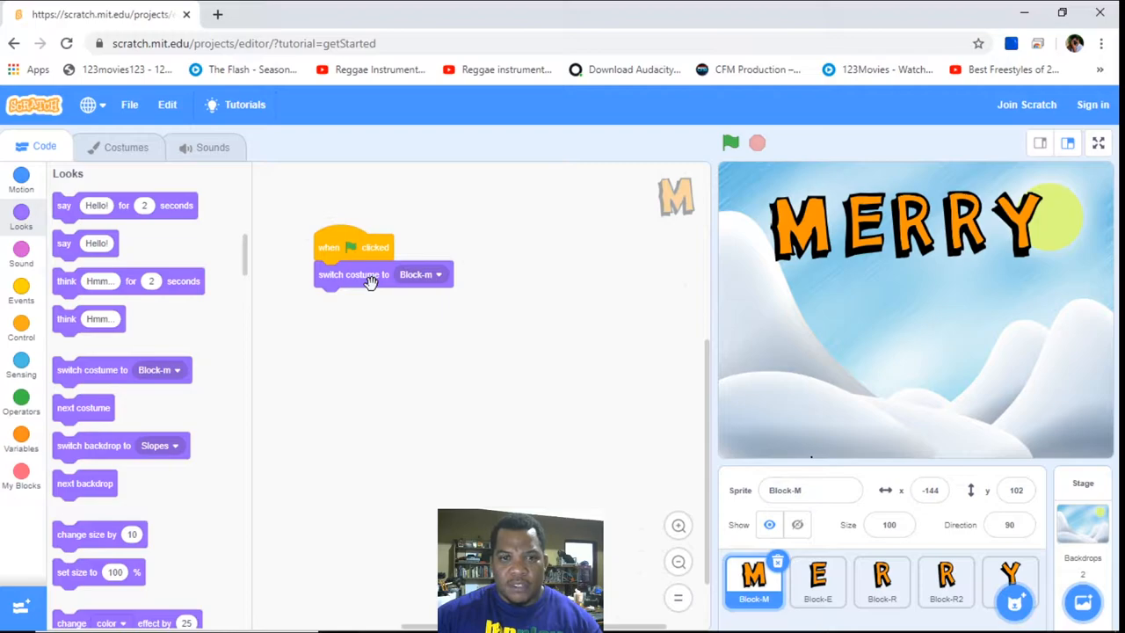
drag(351, 274, 376, 395)
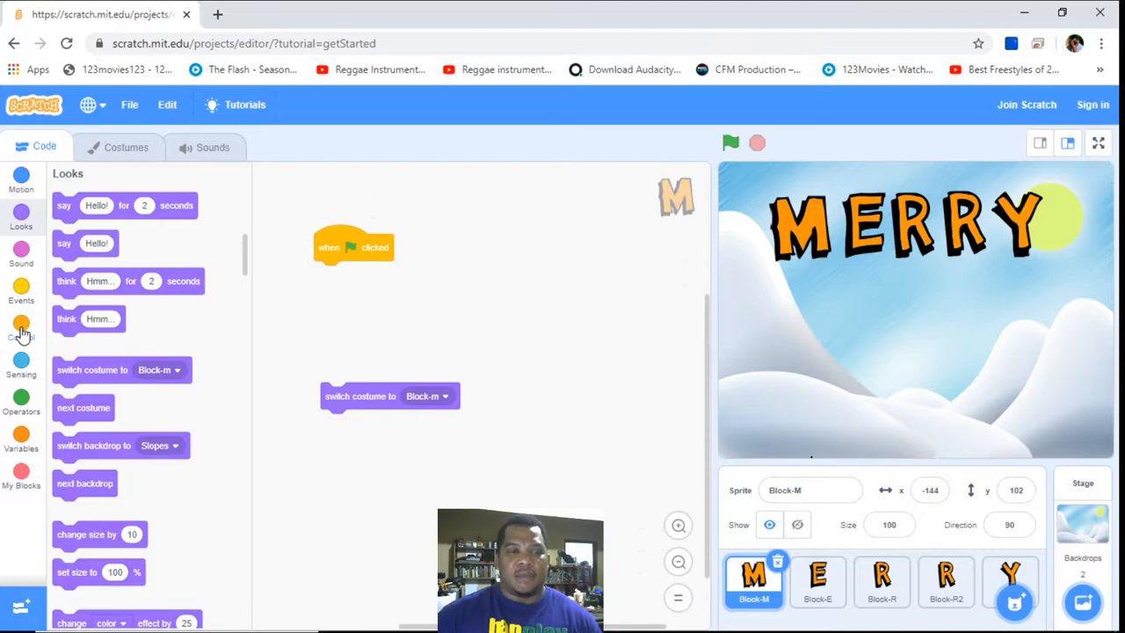
Attach a forever loop under the M's flag event with the switch-costume block inside it
click(21, 329)
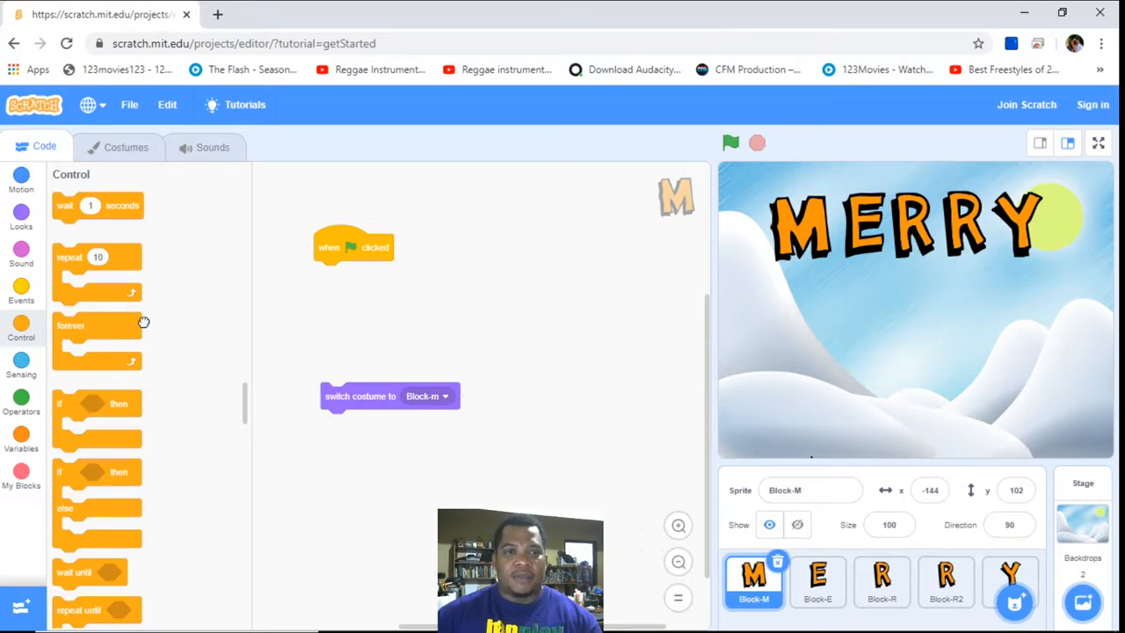
drag(97, 325, 343, 281)
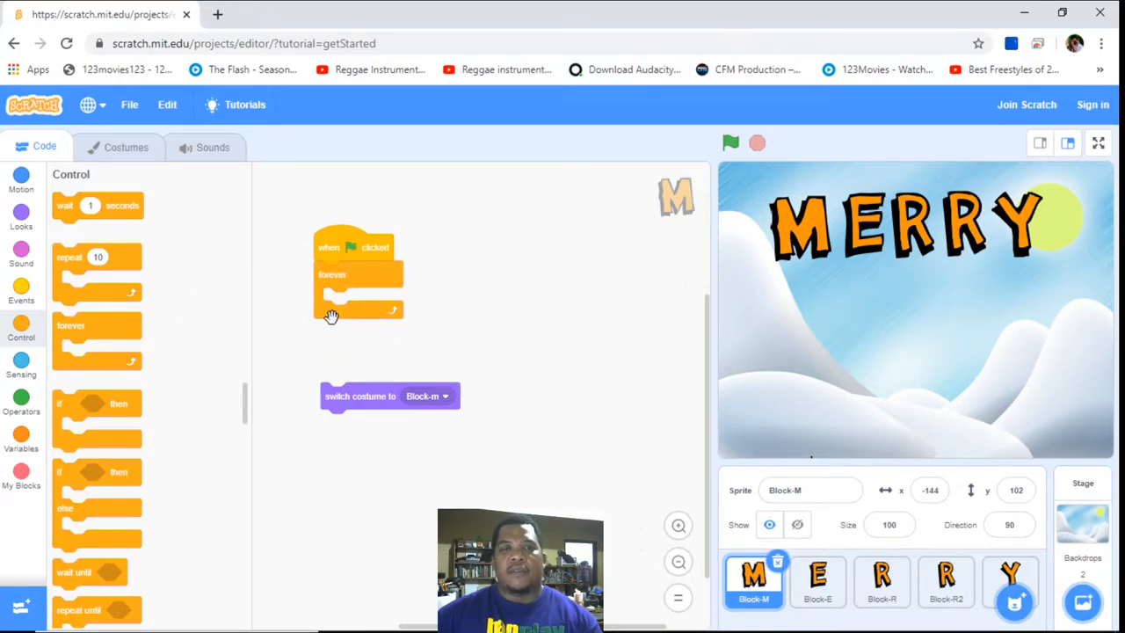
mouse_move(362, 302)
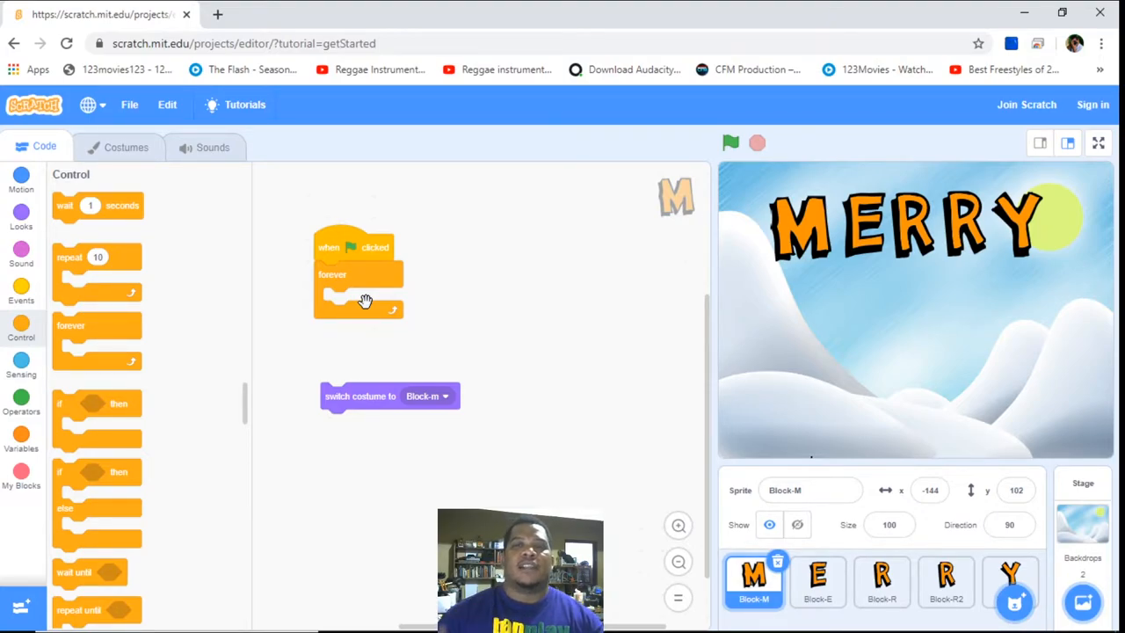
mouse_move(351, 353)
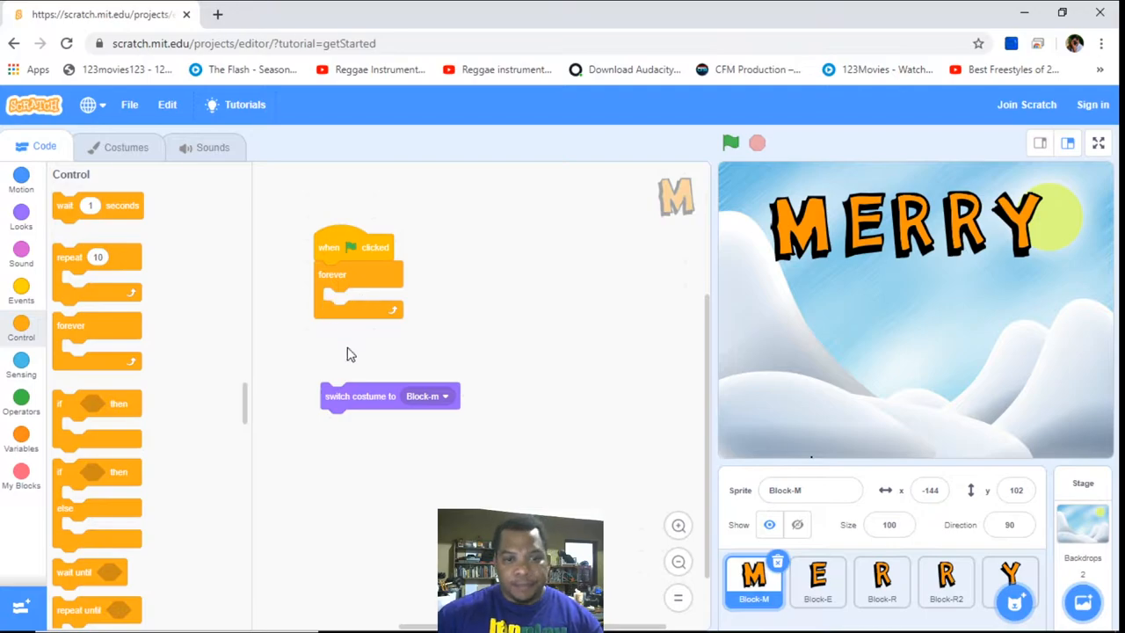
drag(390, 396, 390, 300)
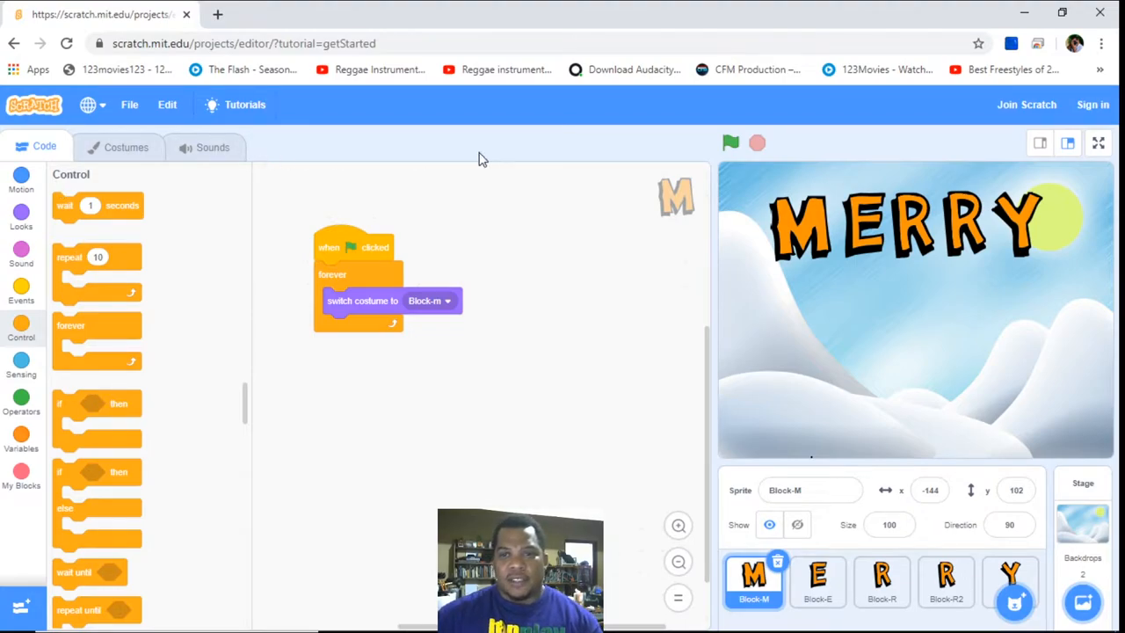
Test-run the M script, then remove the switch-costume block from the forever loop
click(731, 142)
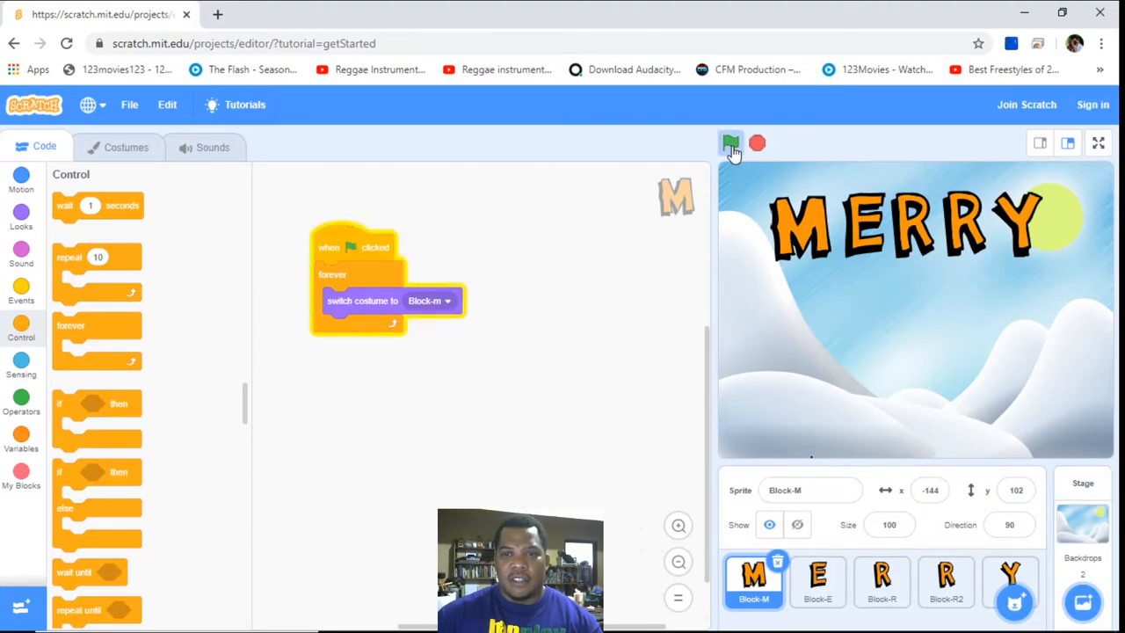
click(731, 141)
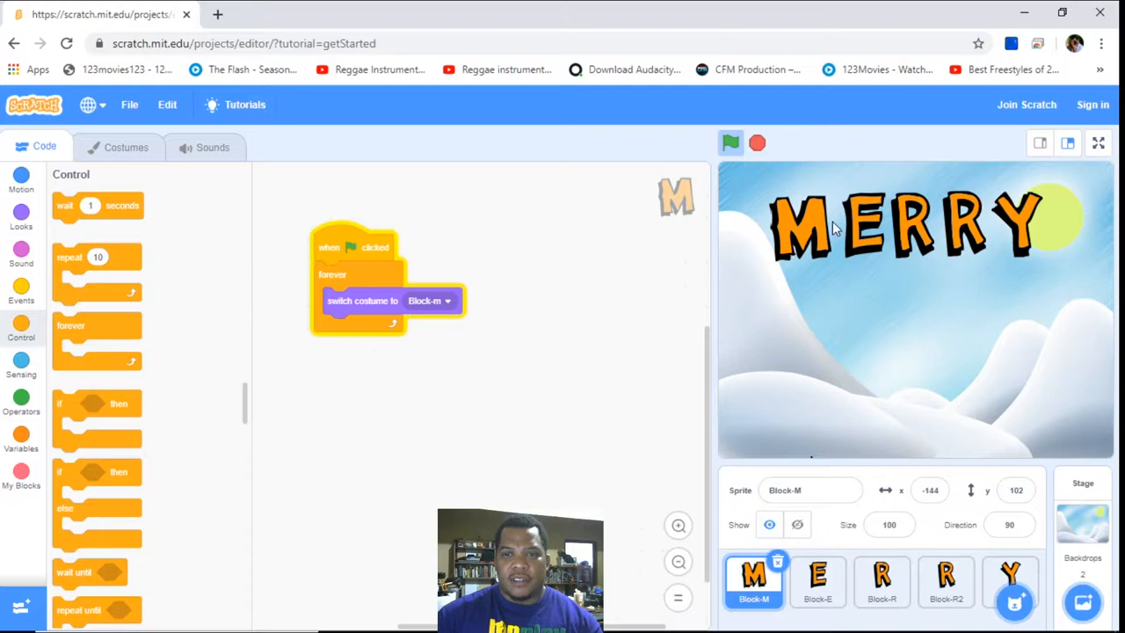
click(446, 300)
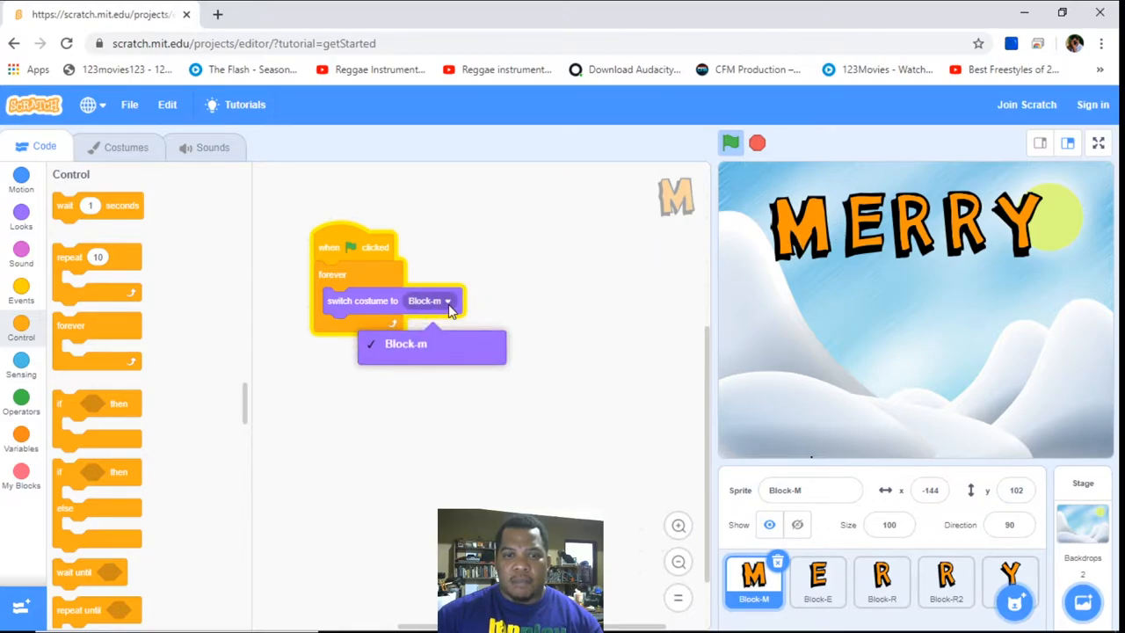
mouse_move(541, 297)
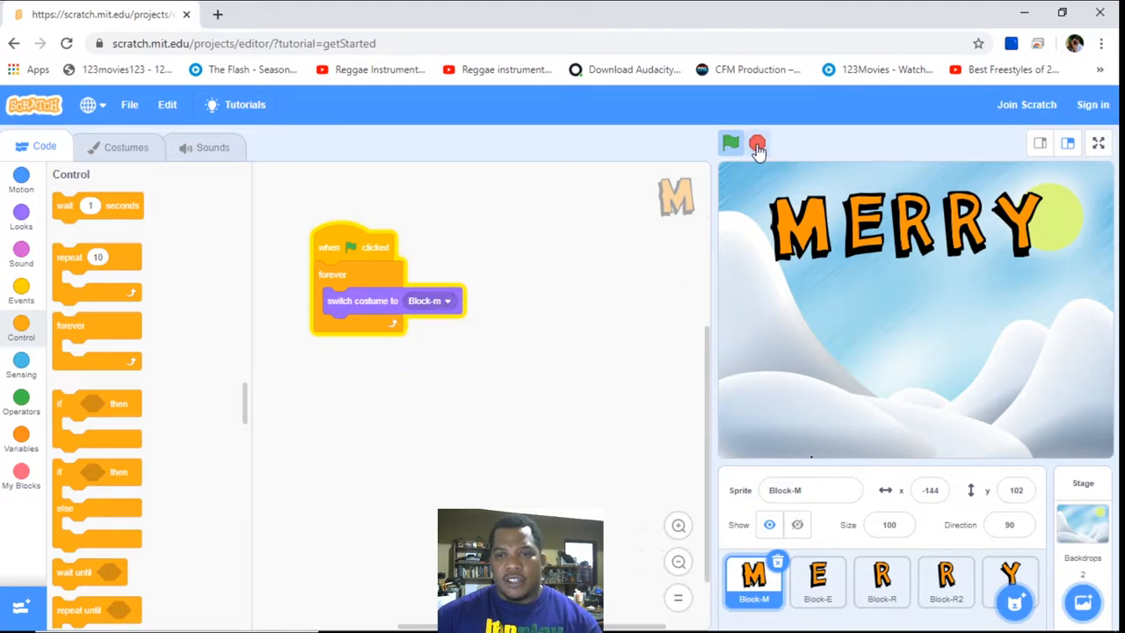
drag(362, 301, 465, 383)
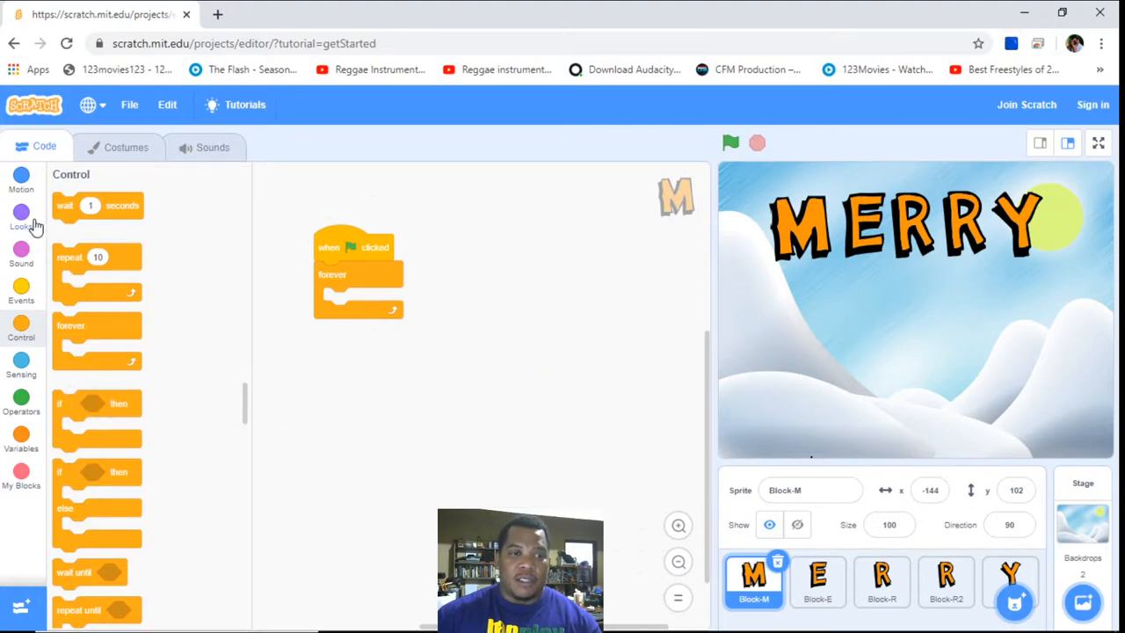
Put 'change color effect by 25' inside the M's forever loop and test it
click(21, 215)
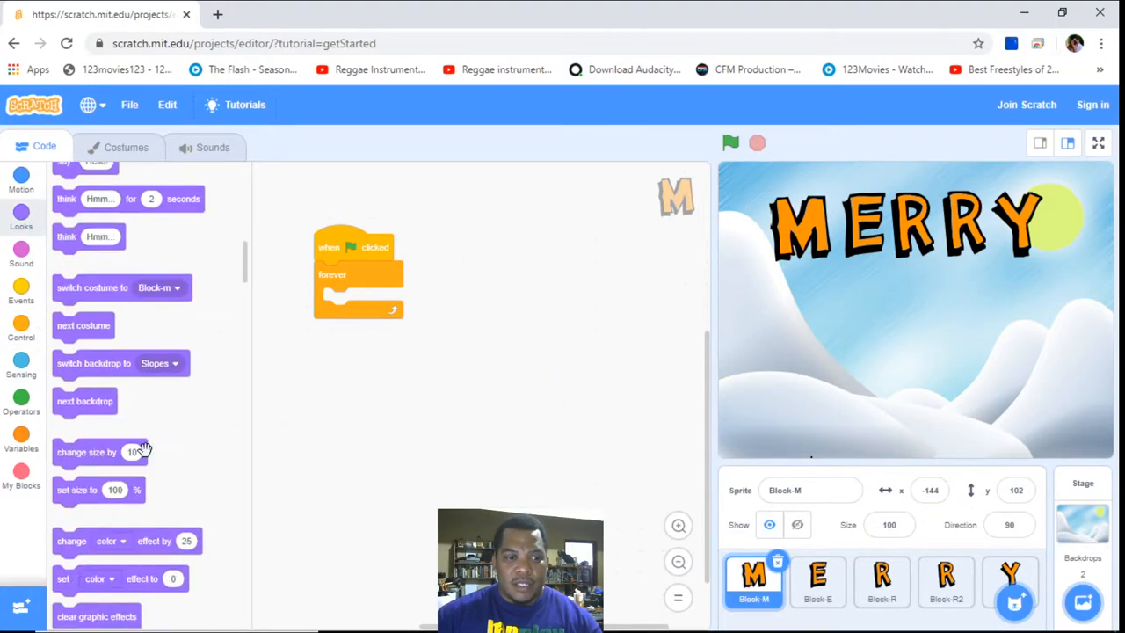
mouse_move(91, 400)
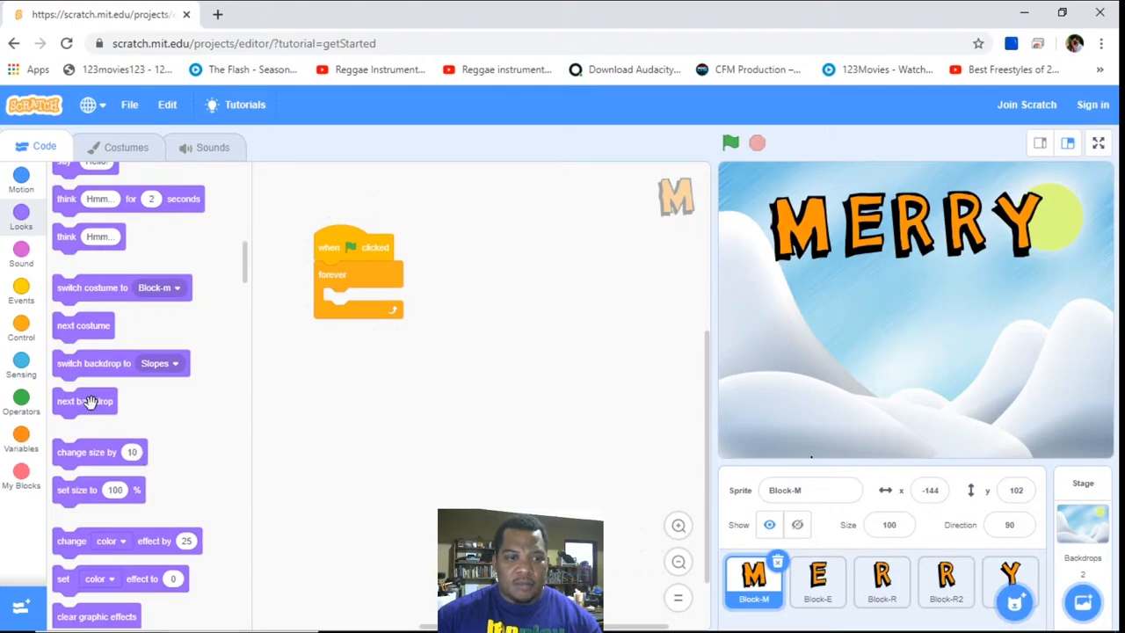
scroll(down, 3)
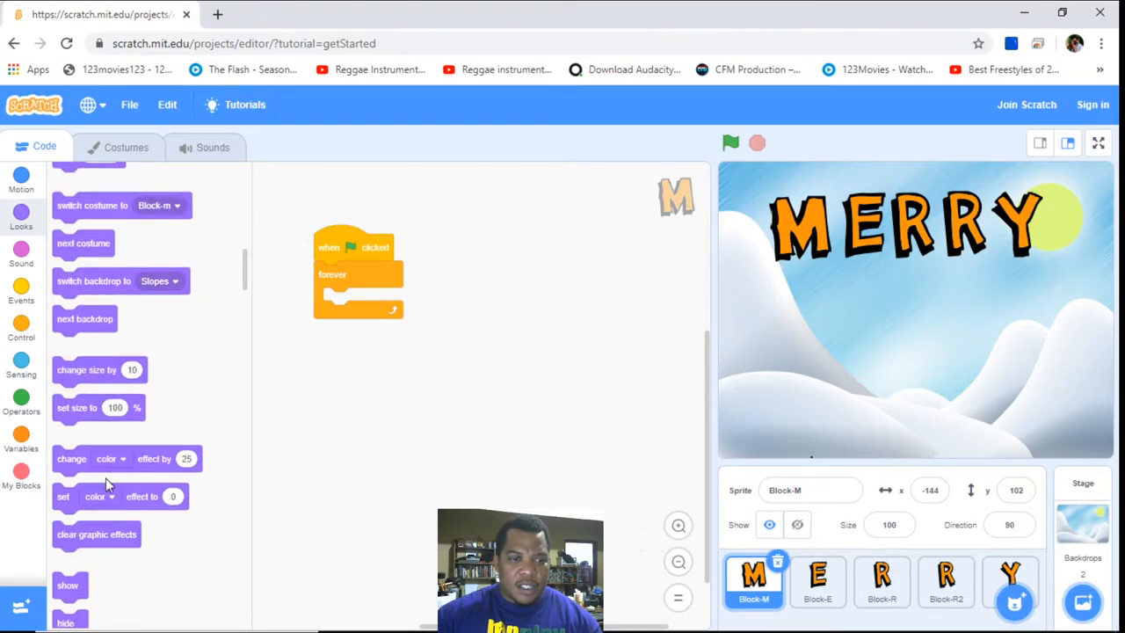
mouse_move(121, 460)
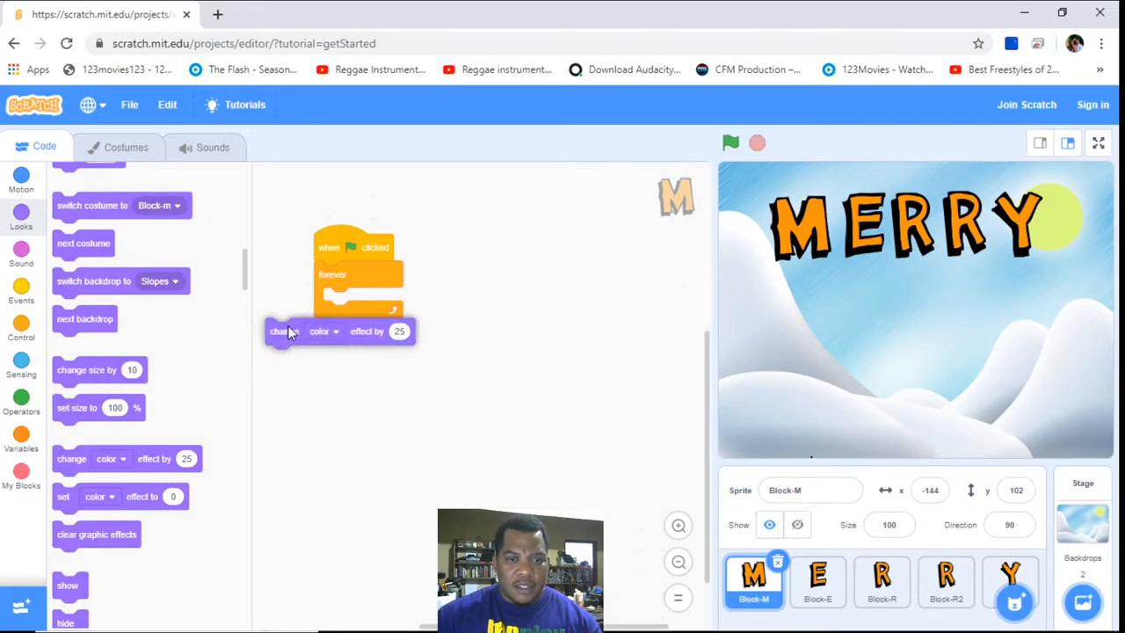
click(731, 142)
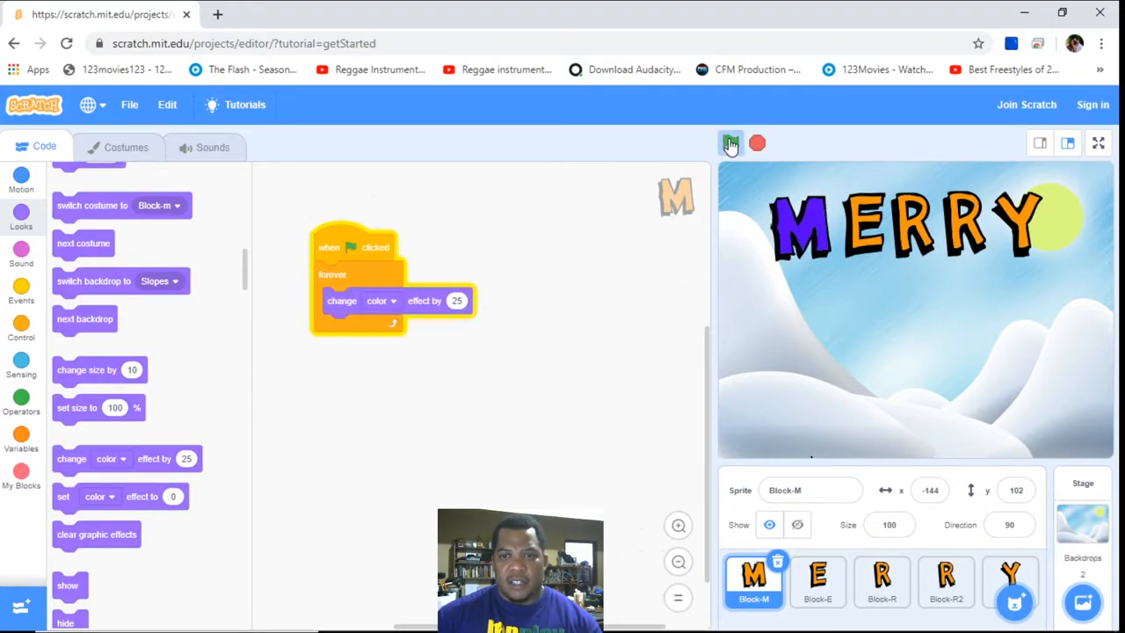
click(731, 142)
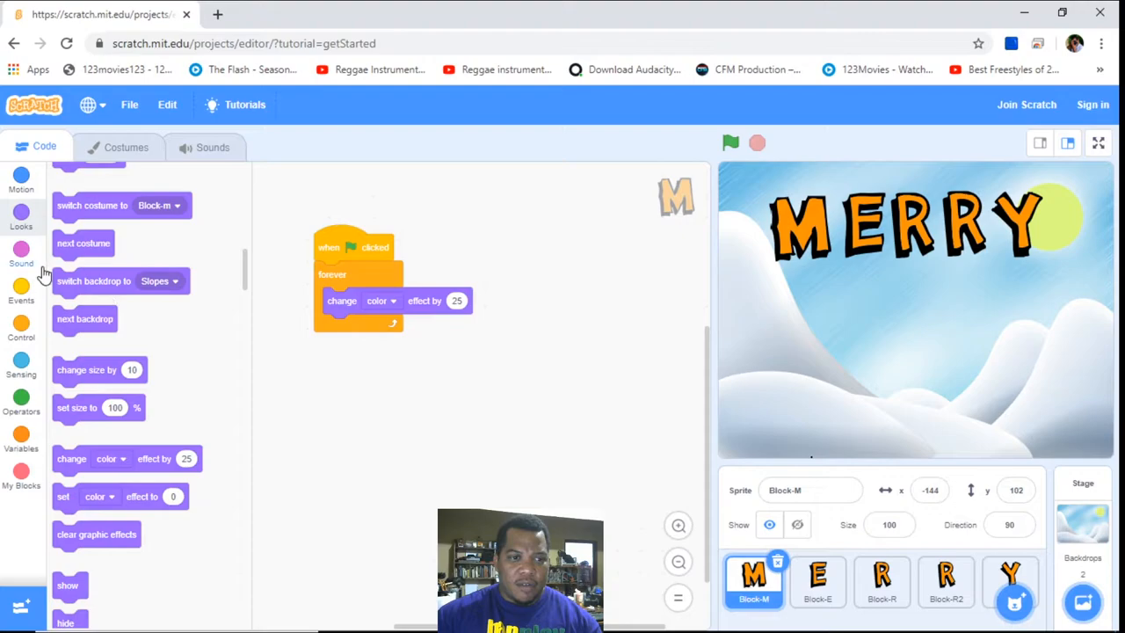
click(21, 179)
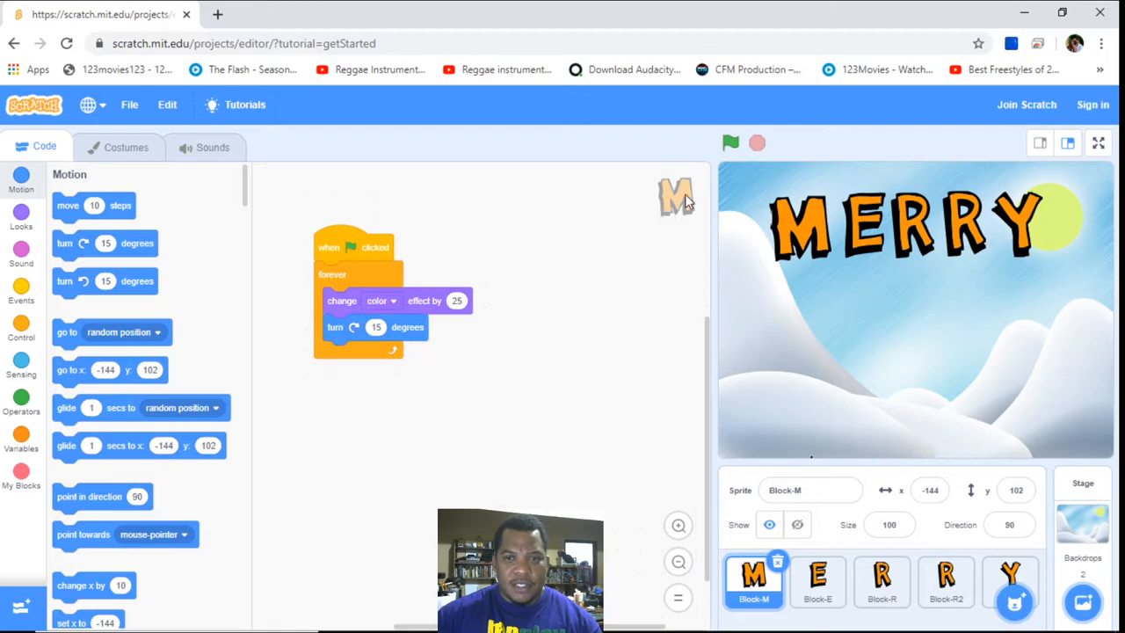
Run the project so the M spins and changes color, ending tilted at direction 120
click(731, 142)
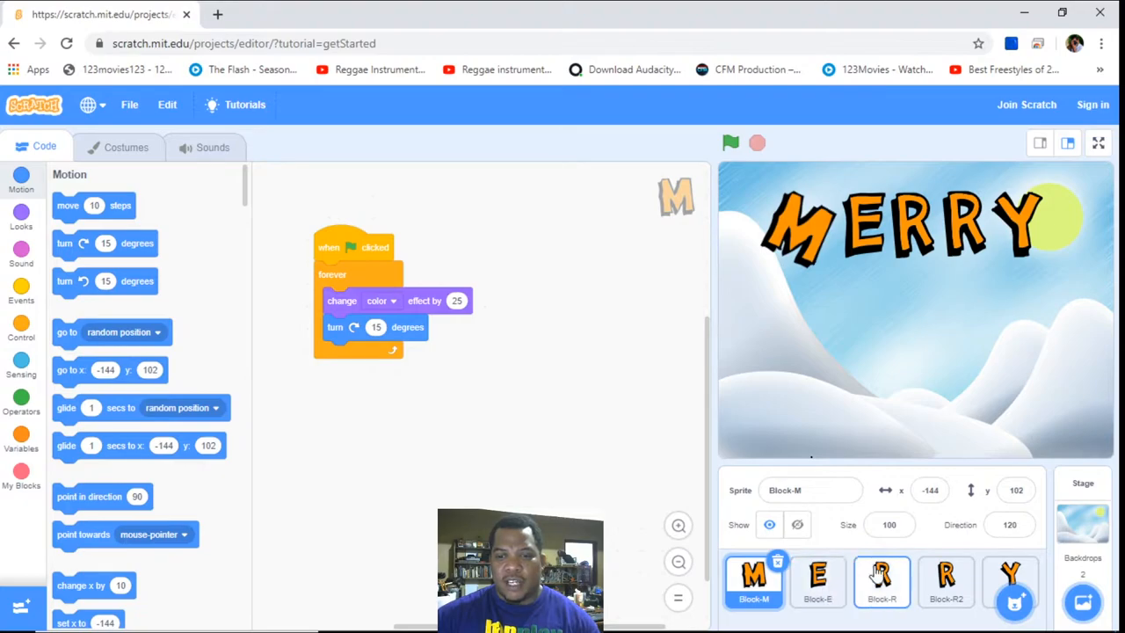
mouse_move(848, 583)
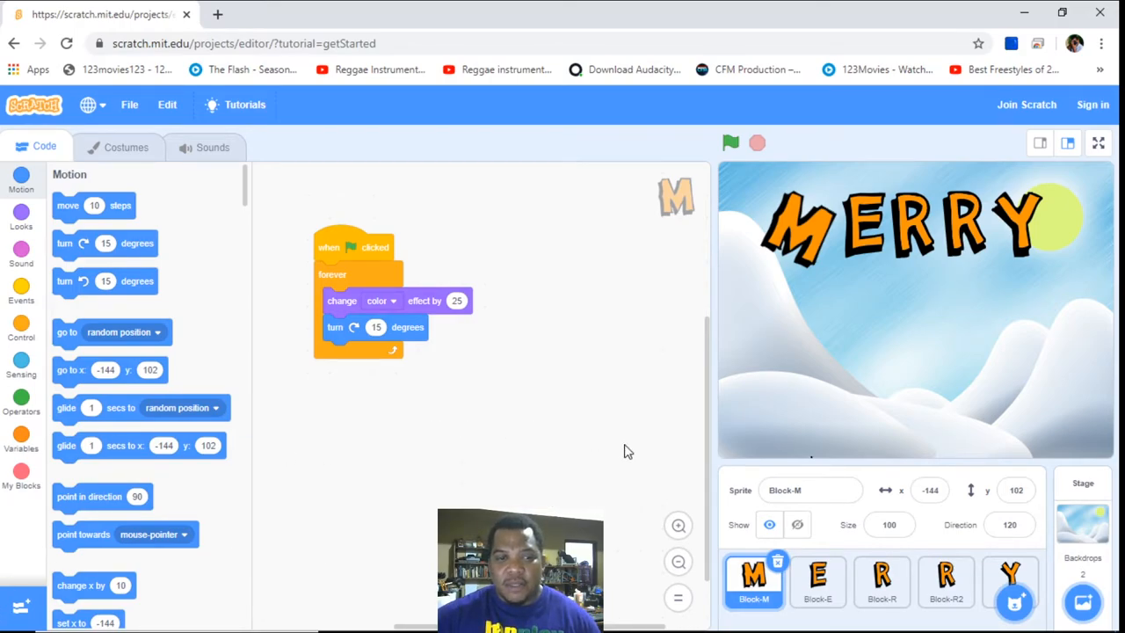
scroll(down, 3)
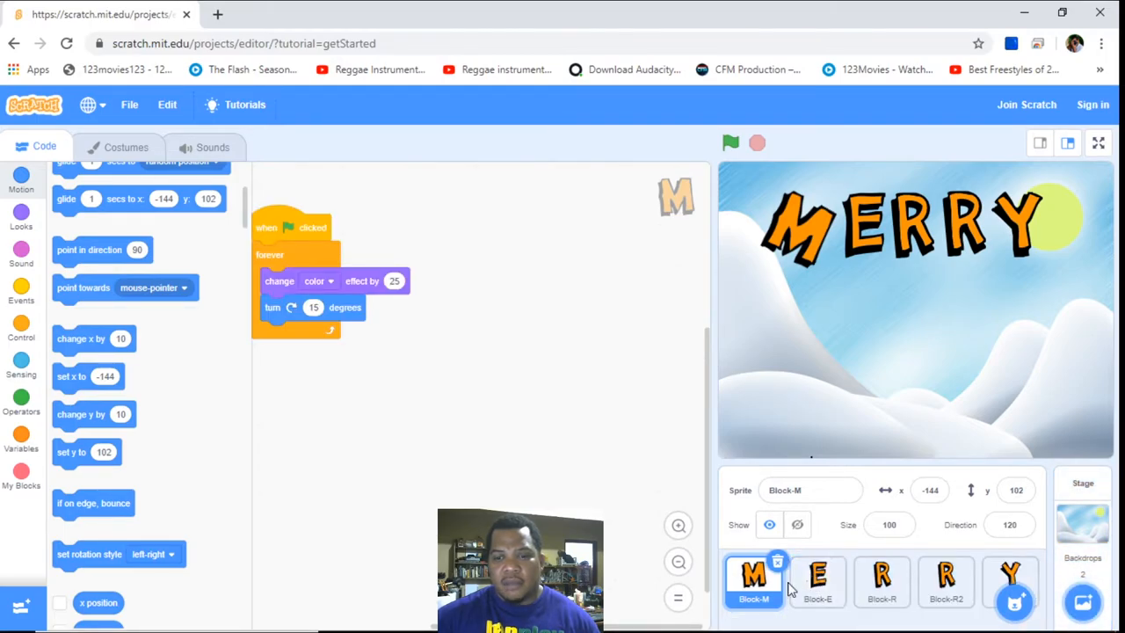
Compare the Block-R and Block-R2 spin-and-color scripts in the sprite pane
click(884, 581)
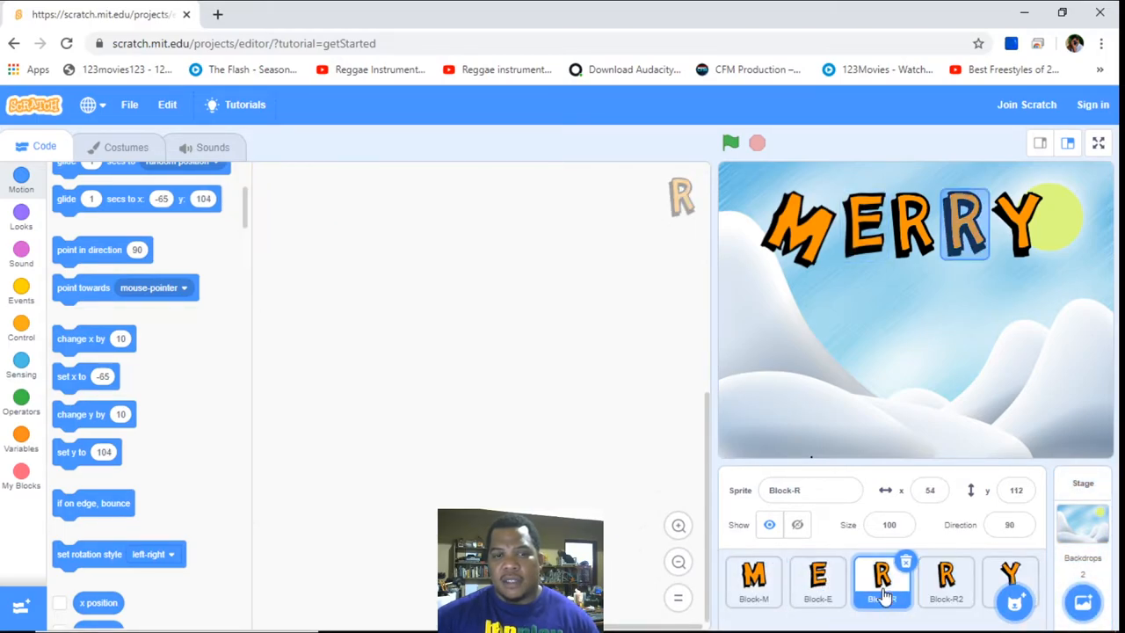
click(817, 584)
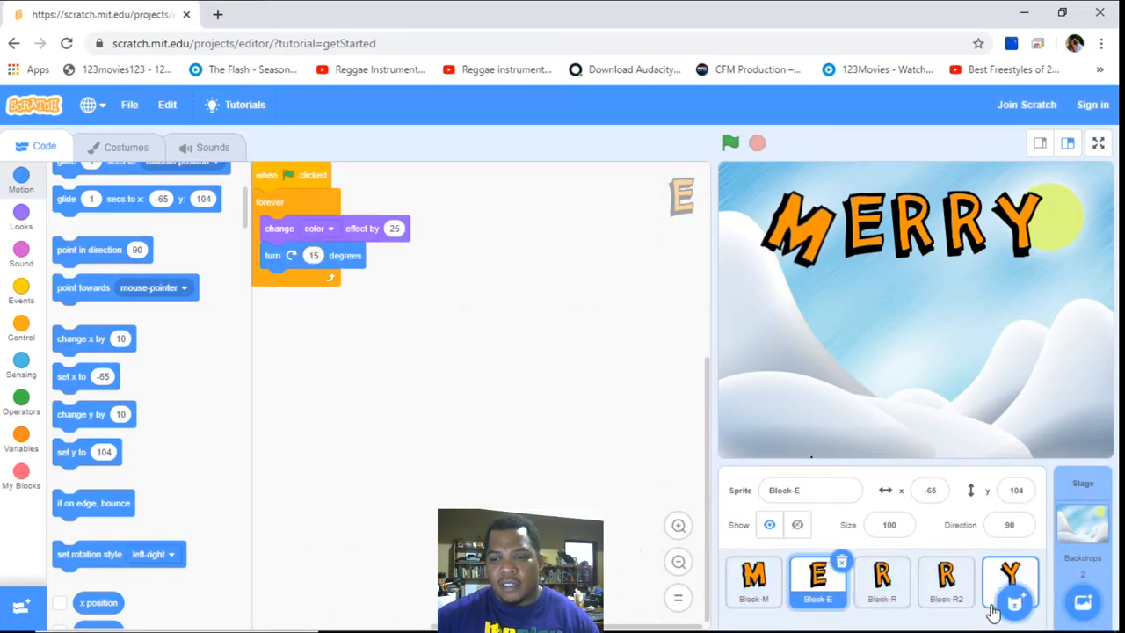
click(886, 584)
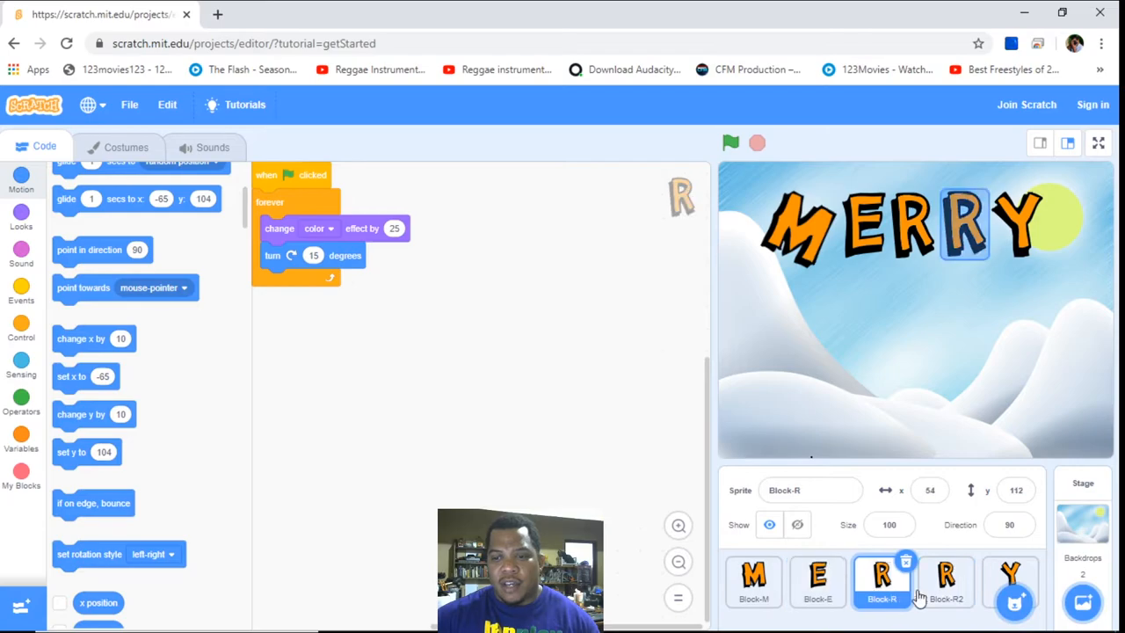
click(953, 594)
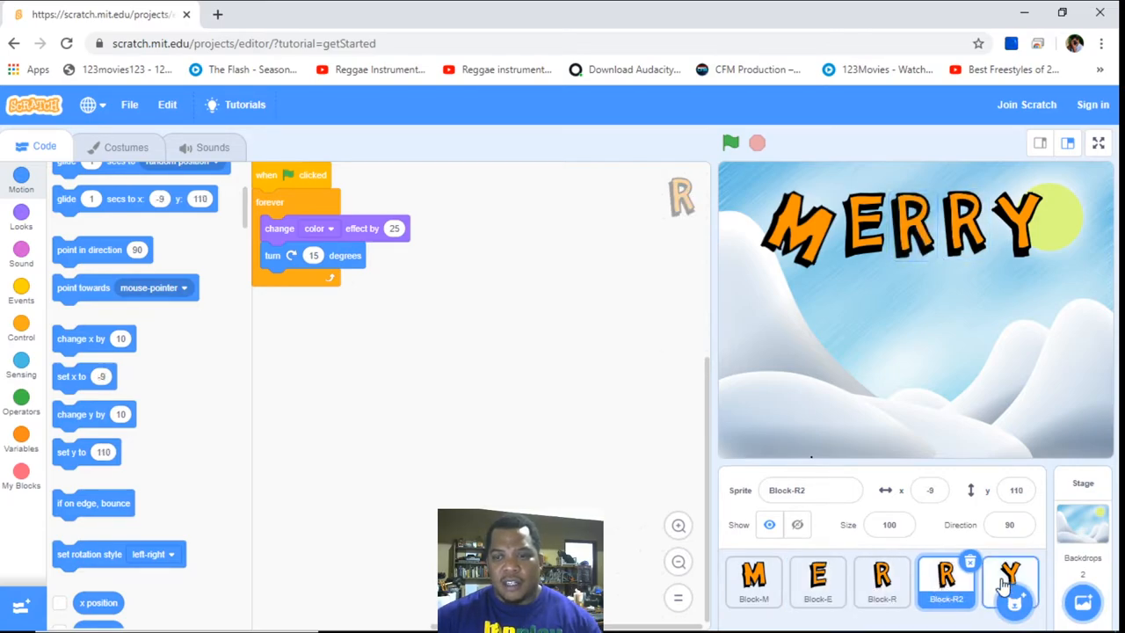
click(1014, 588)
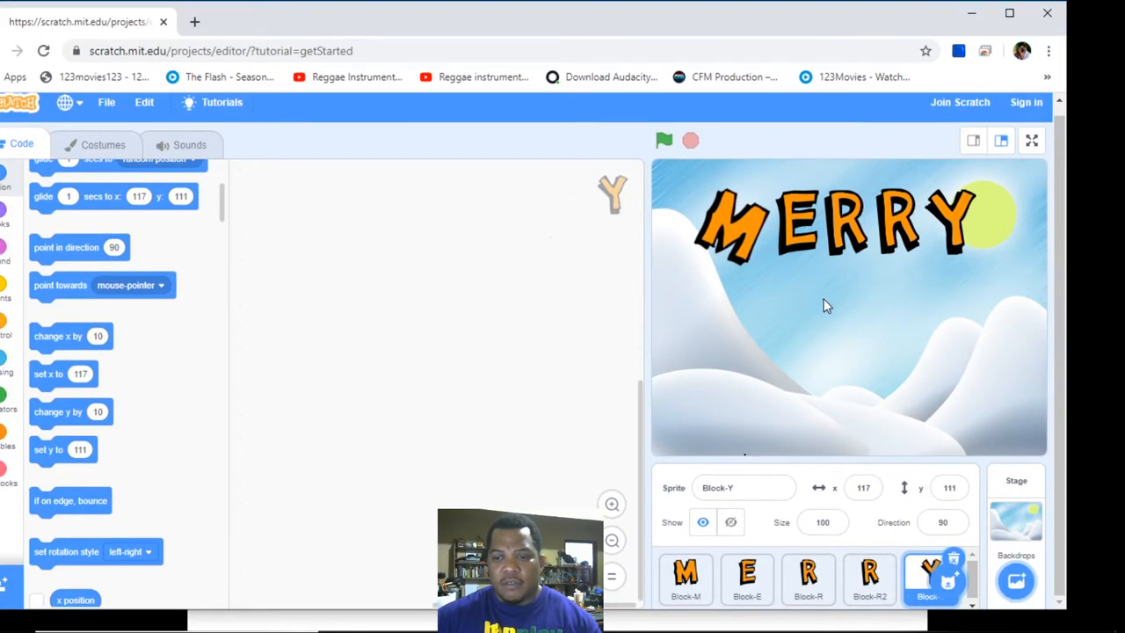
Select Block-Y's empty code area ready for the Events blocks
click(868, 578)
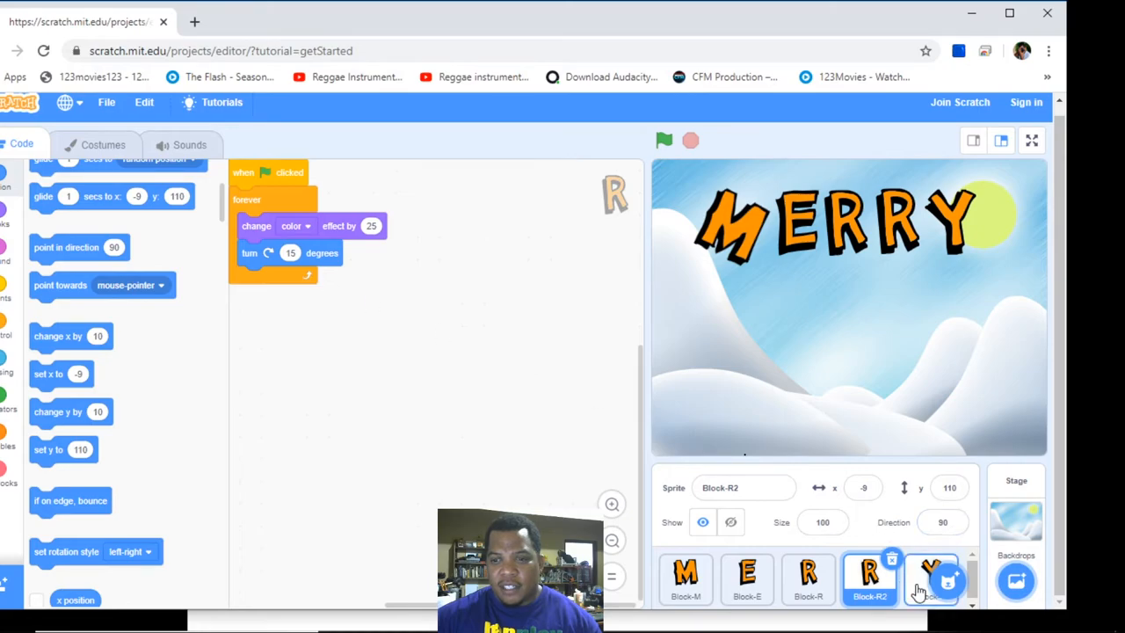
click(870, 576)
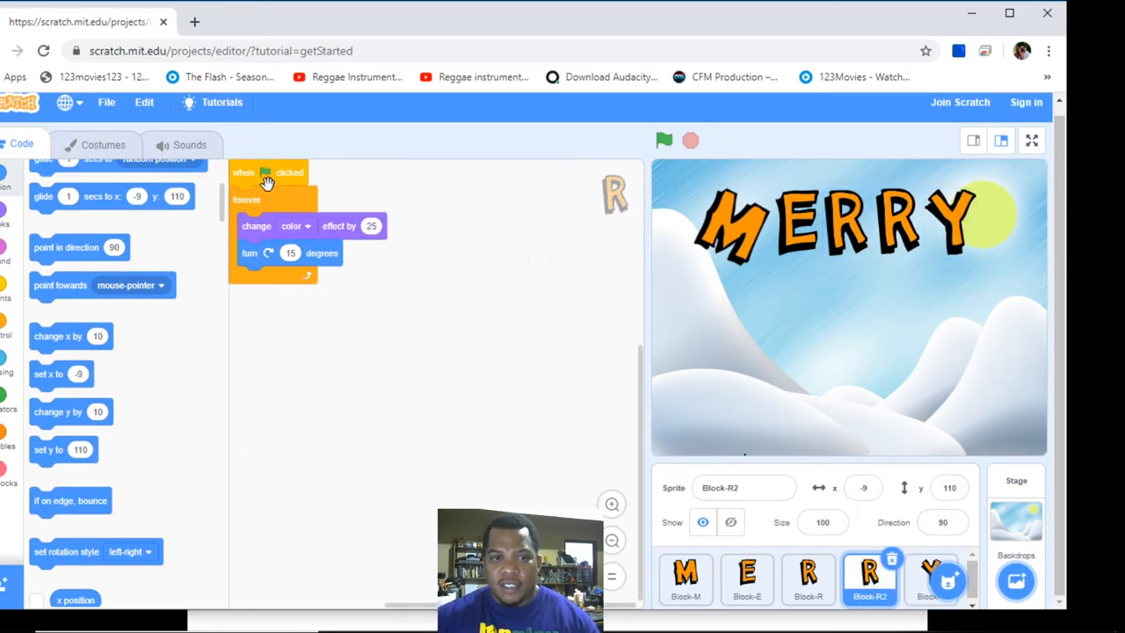
mouse_move(703, 393)
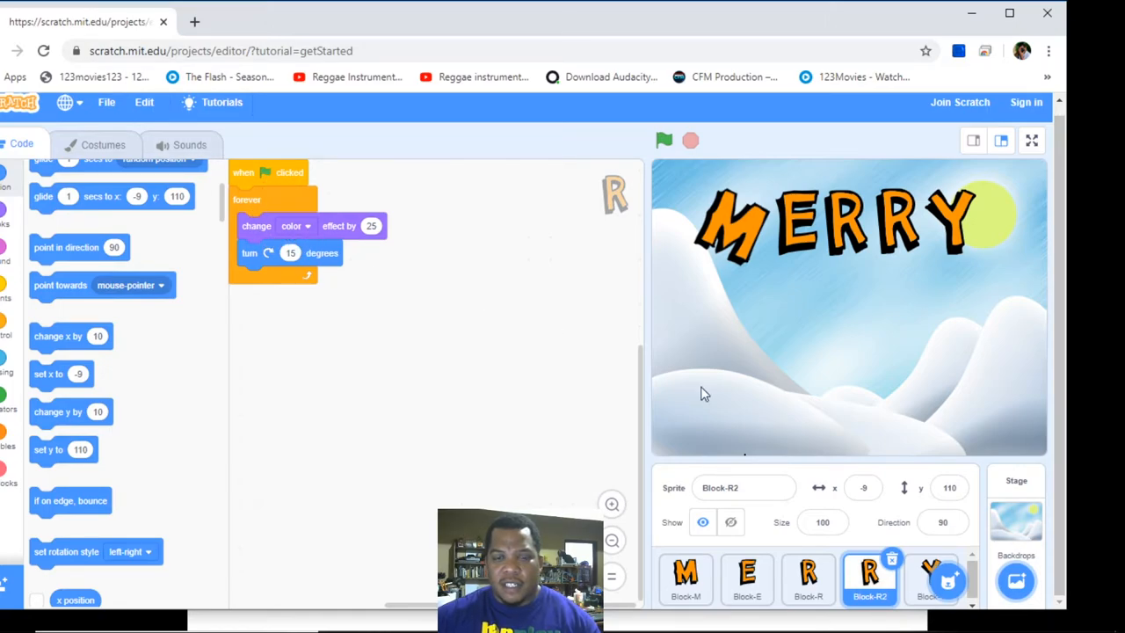
click(931, 580)
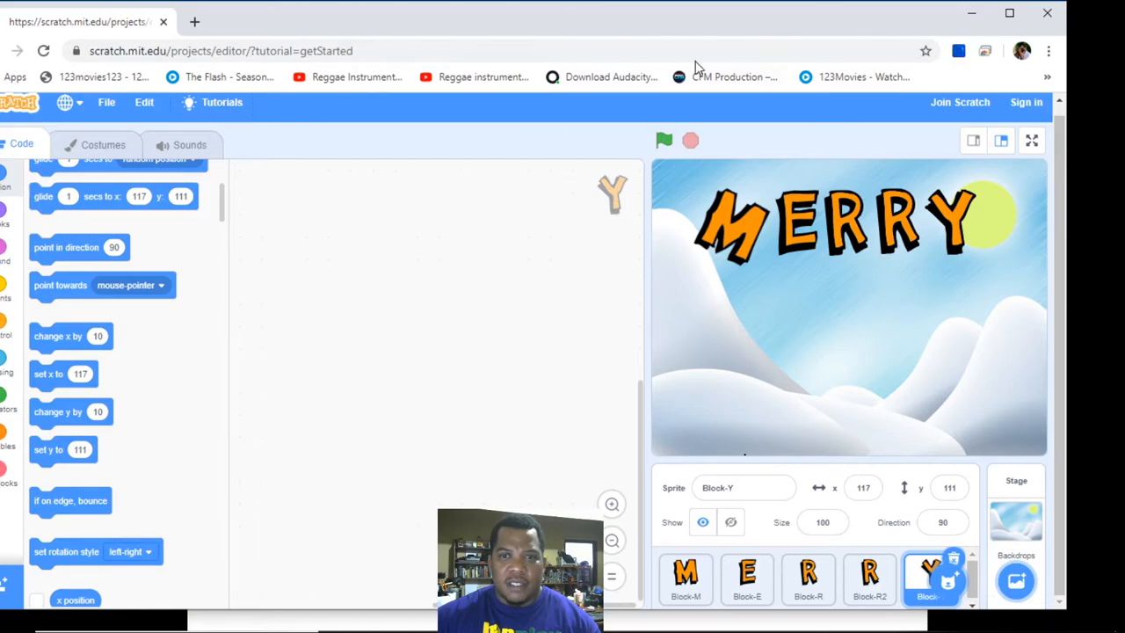
click(21, 290)
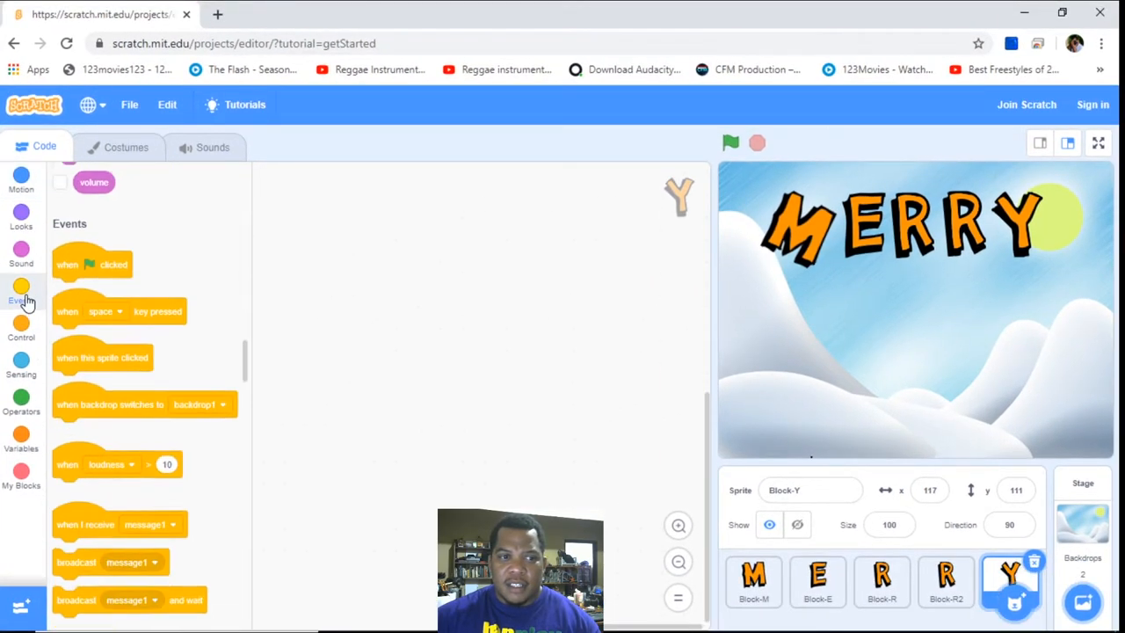
Give Block-Y a green-flag event with a forever loop attached
drag(92, 264, 387, 215)
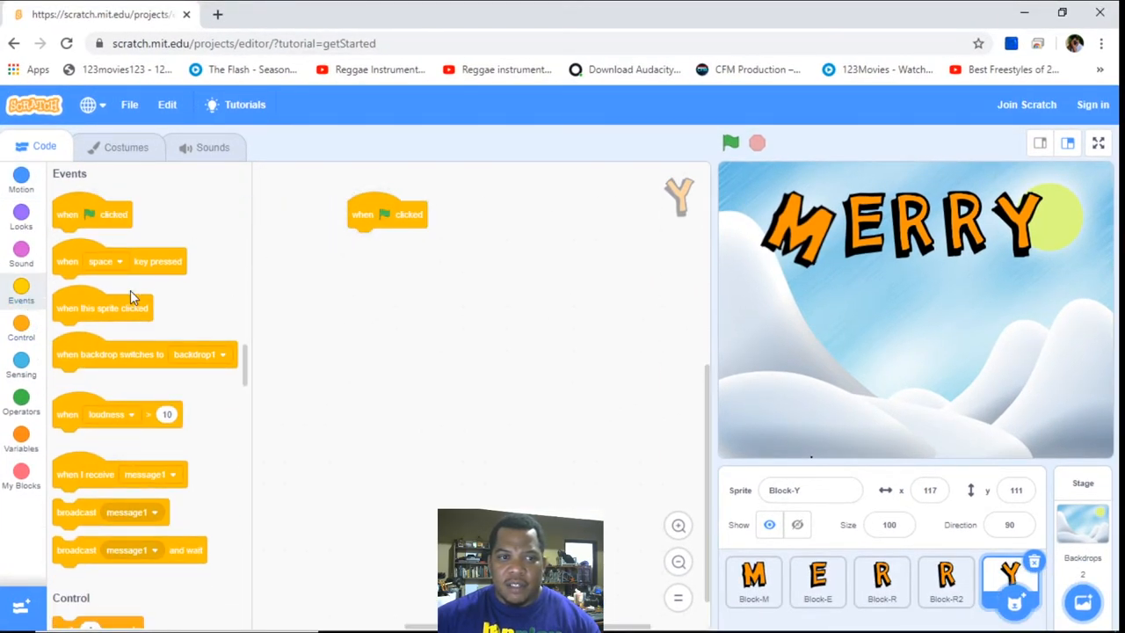
click(21, 214)
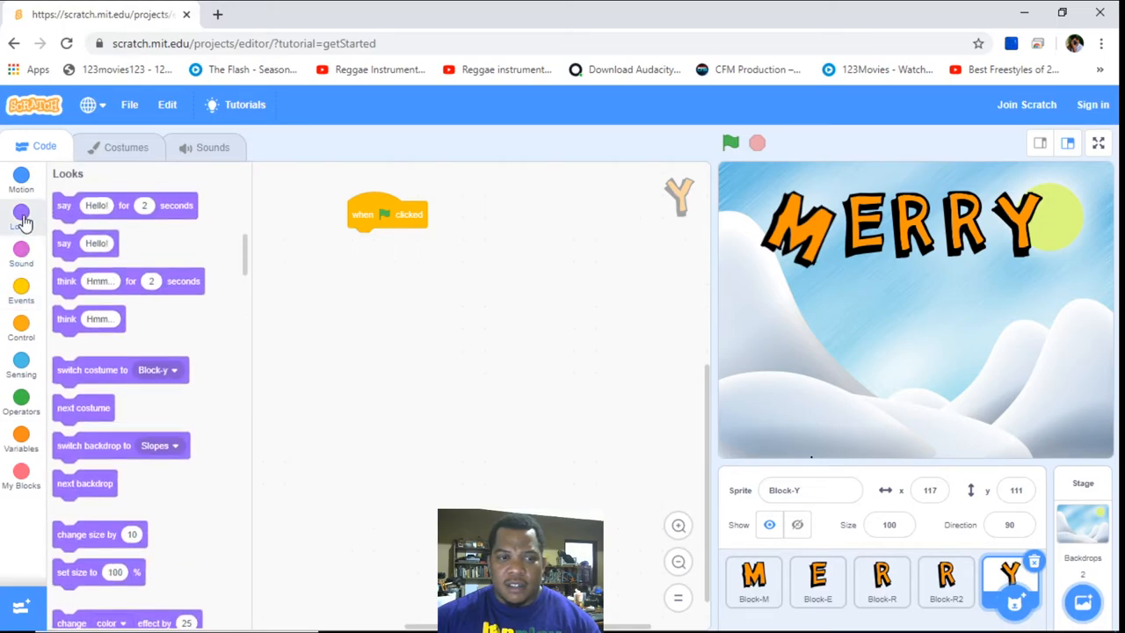
click(21, 325)
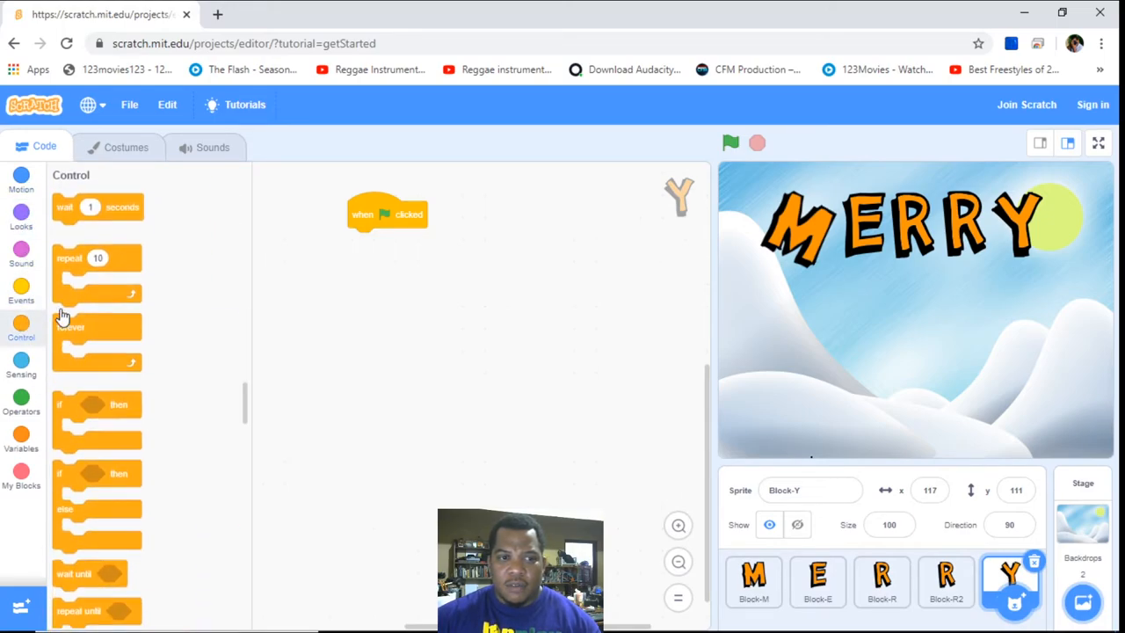
drag(96, 343, 366, 243)
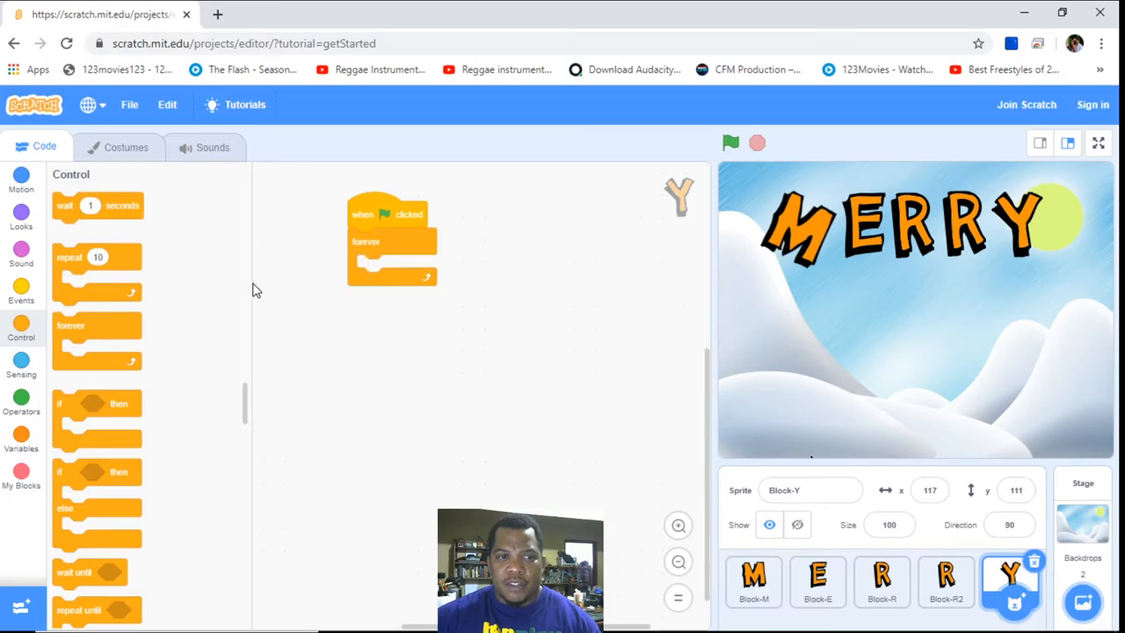
Add 'change color effect by 25' inside Block-Y's loop and view the stage full screen
click(21, 211)
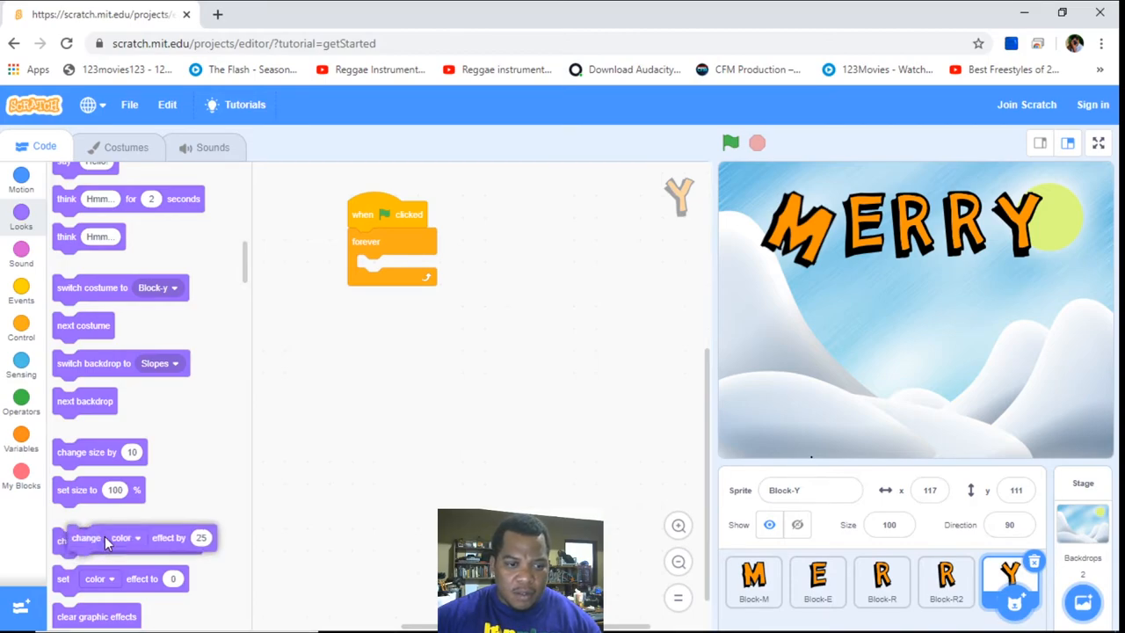
drag(106, 537, 404, 267)
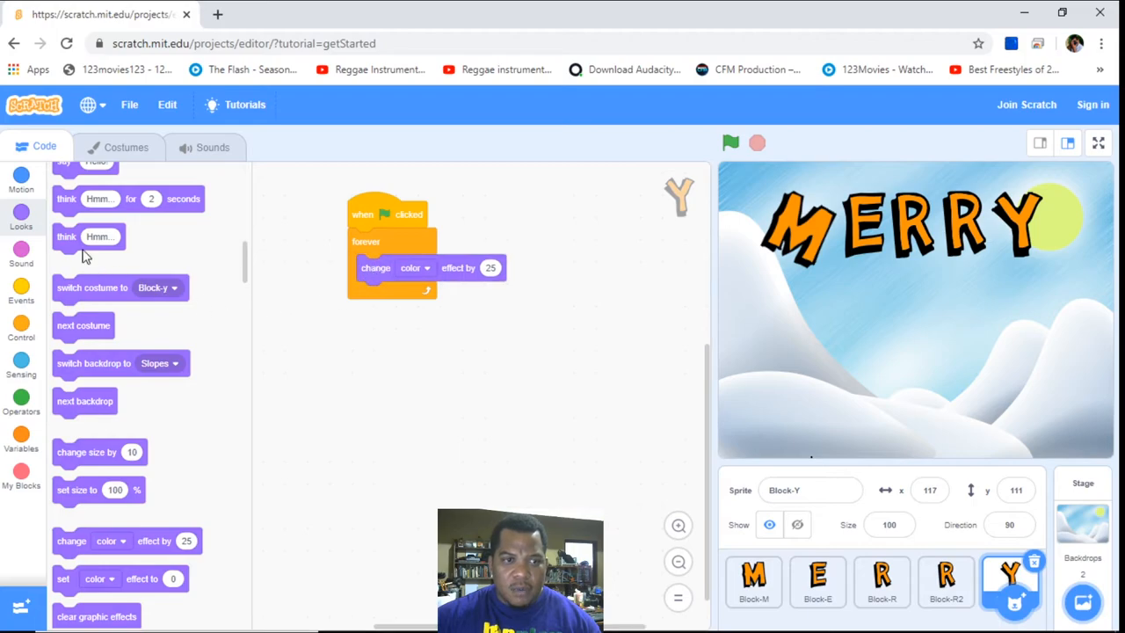
click(21, 176)
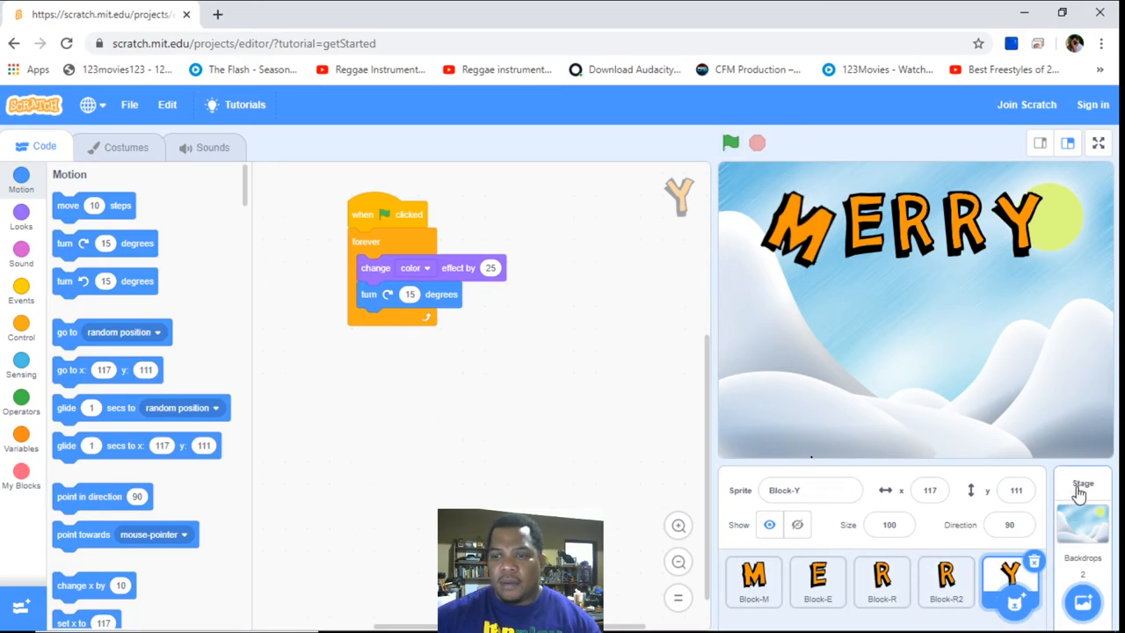
click(1097, 142)
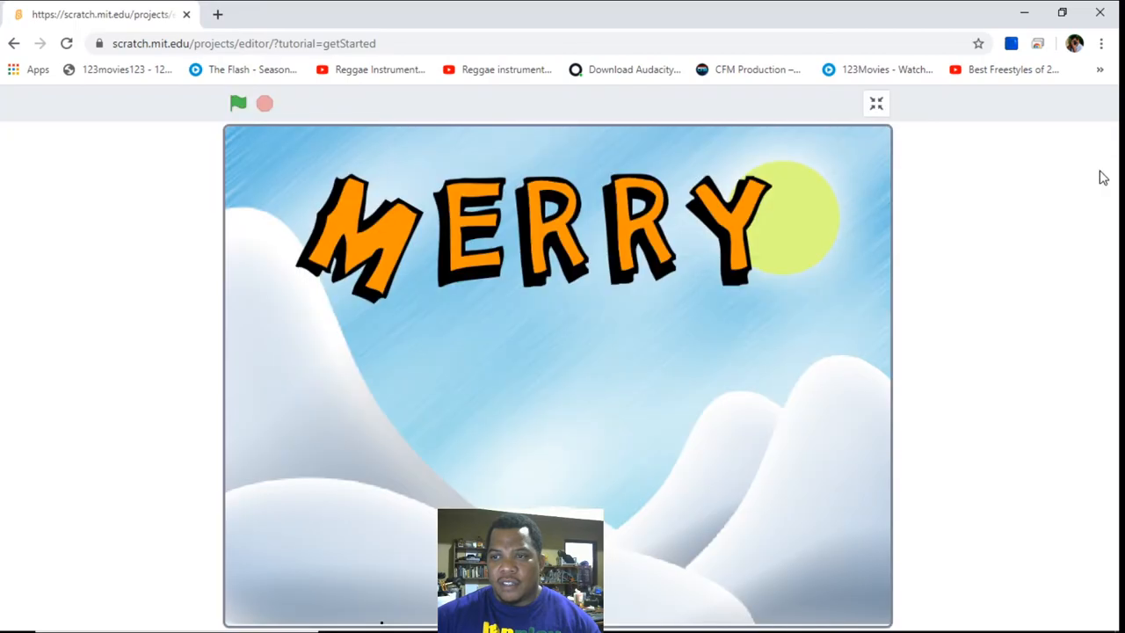
mouse_move(200, 154)
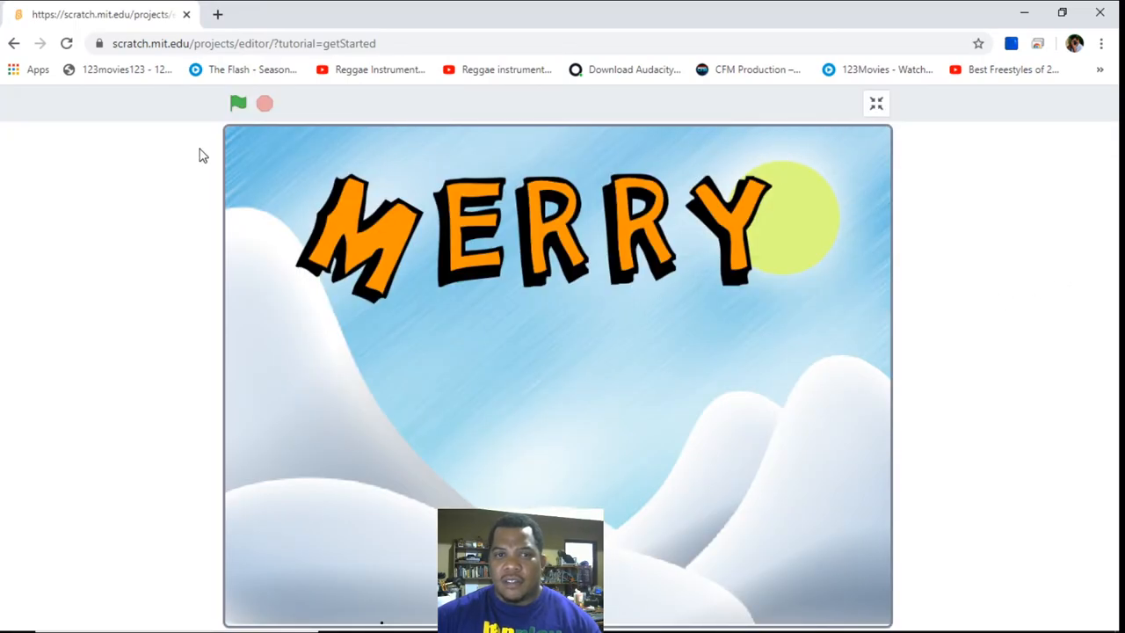
Run the project with the green flag so the MERRY letters spin and recolor, then stop it
click(238, 102)
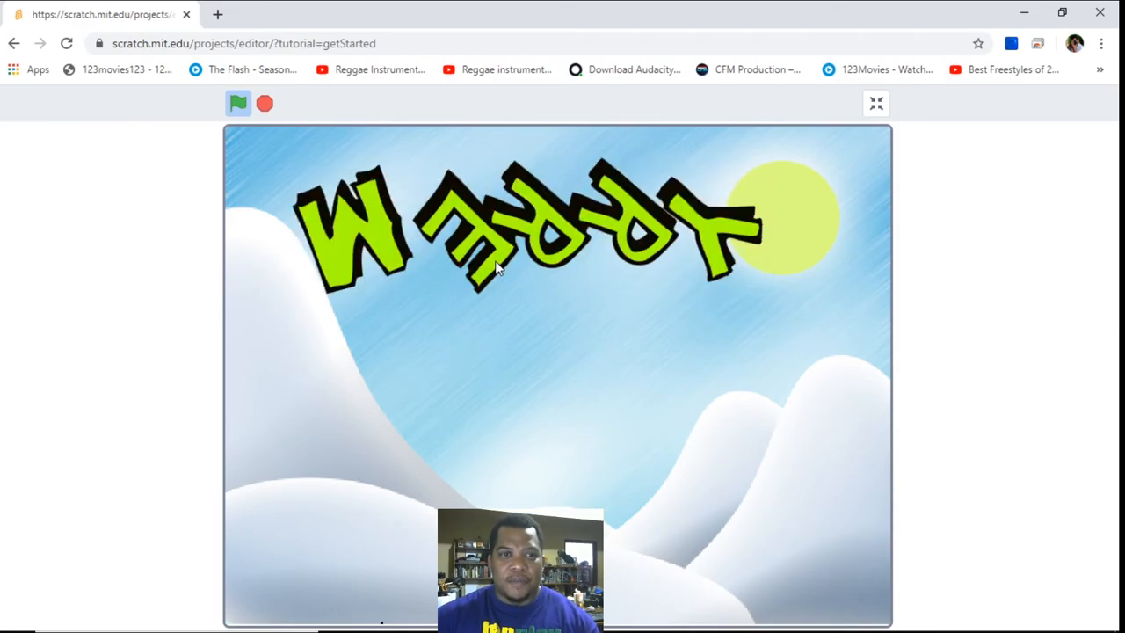
click(264, 104)
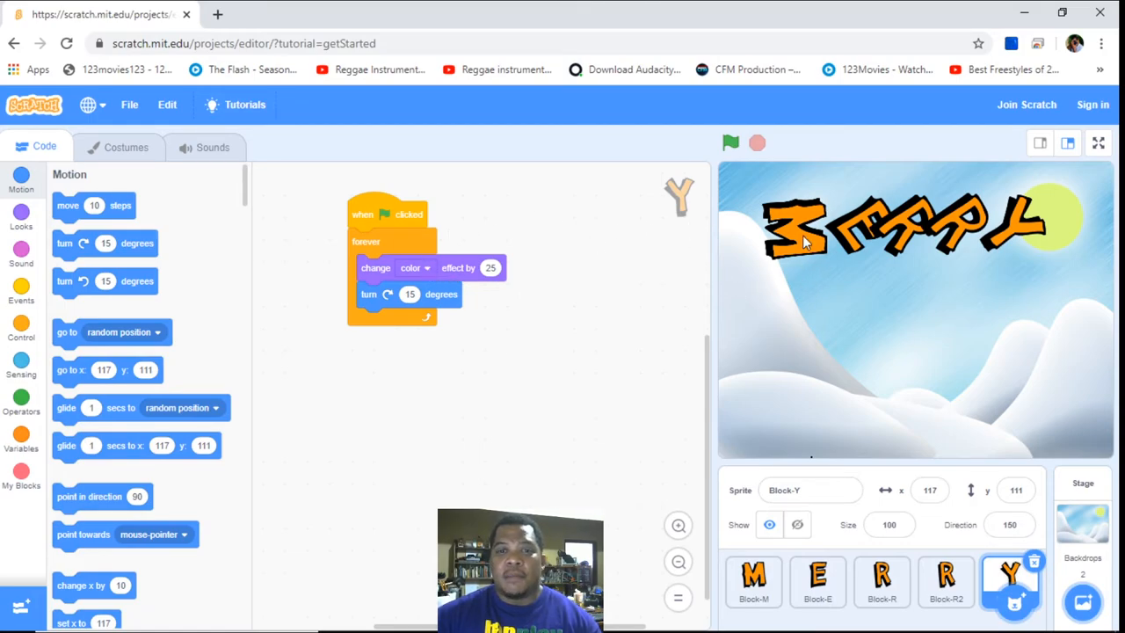
Remove the change-color-effect block from Block-E's forever loop, leaving only turn 15 degrees
click(818, 584)
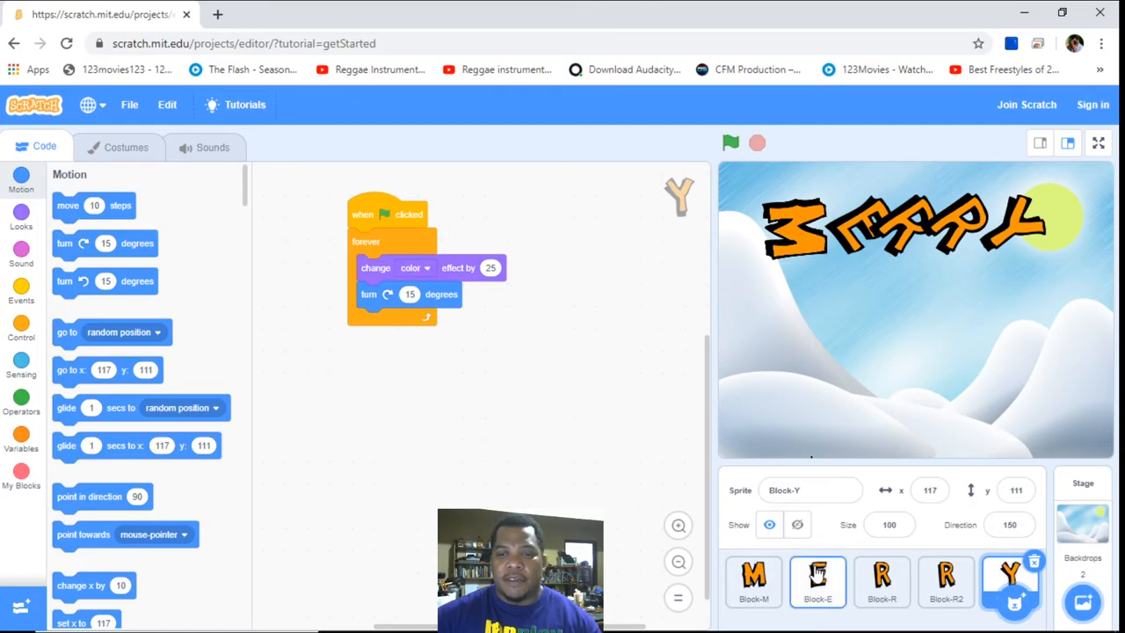
click(816, 580)
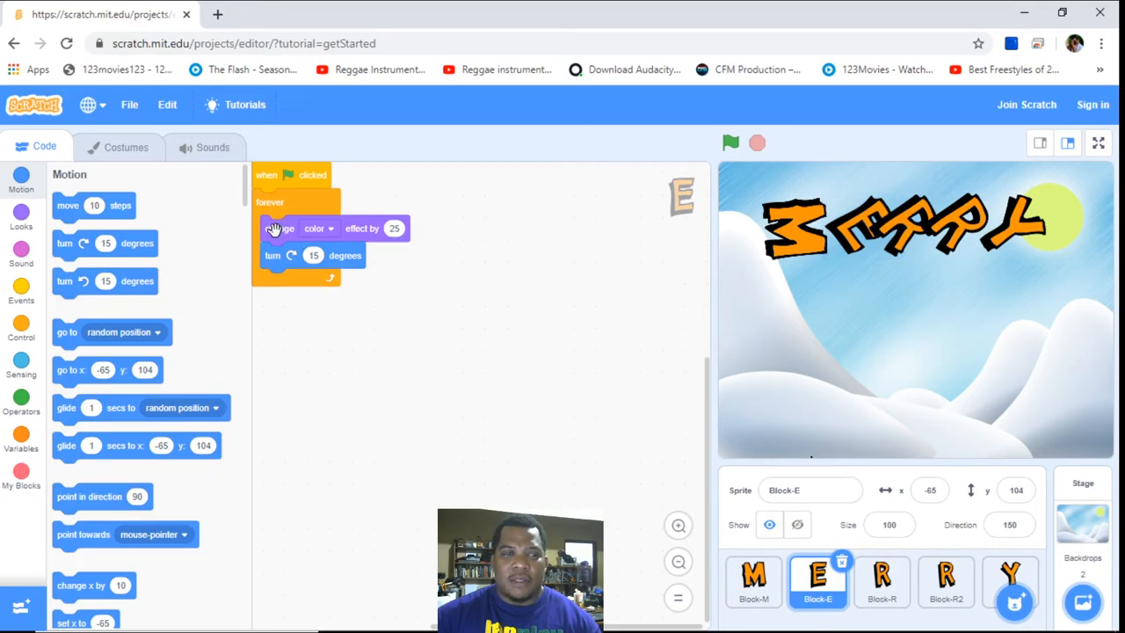
click(731, 142)
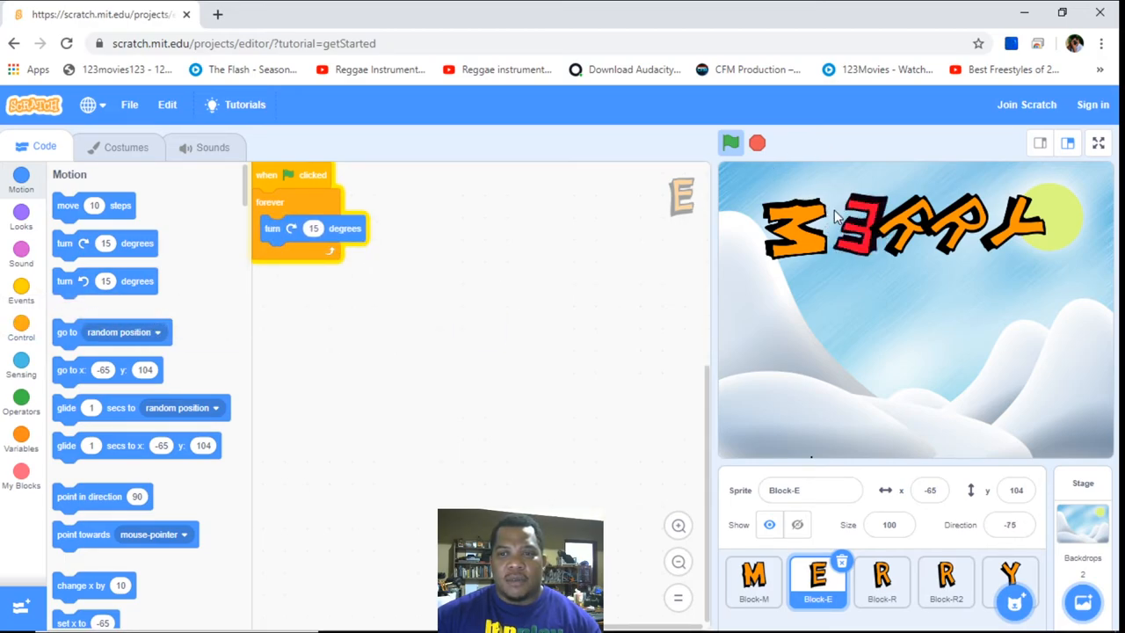
Run the project to test Block-E's spin-only loop, then stop the animation
click(729, 142)
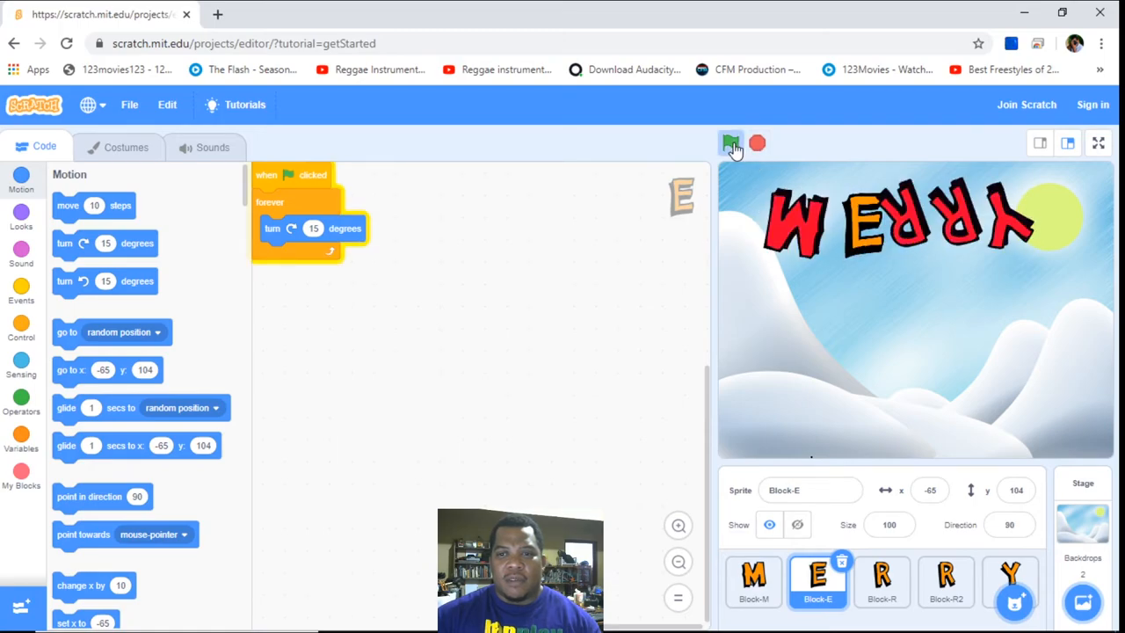
click(729, 142)
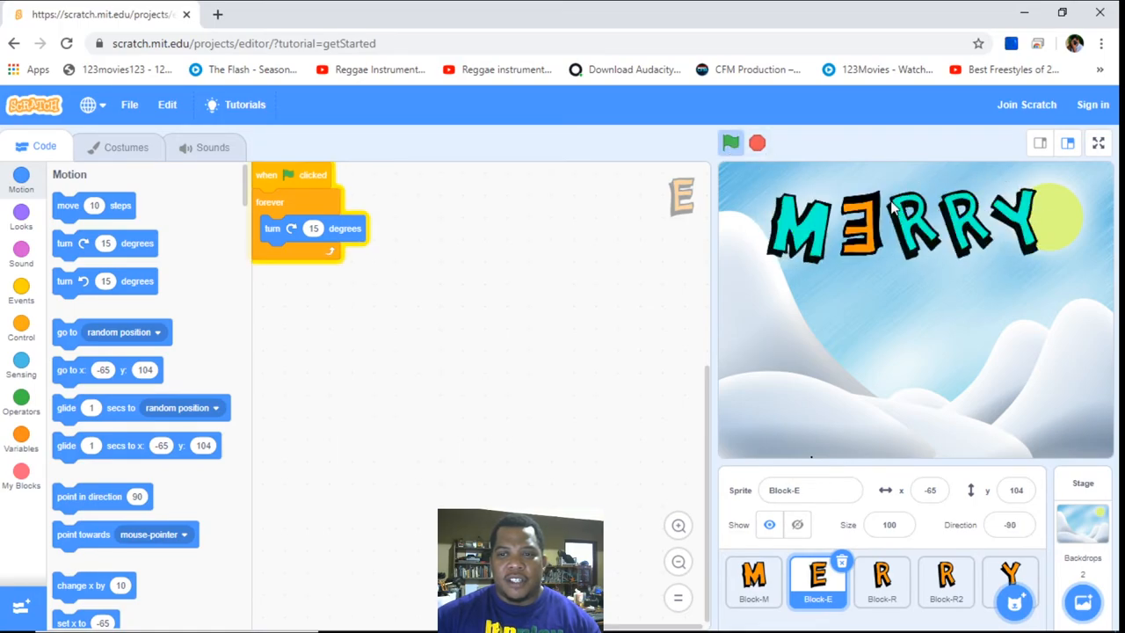
click(756, 142)
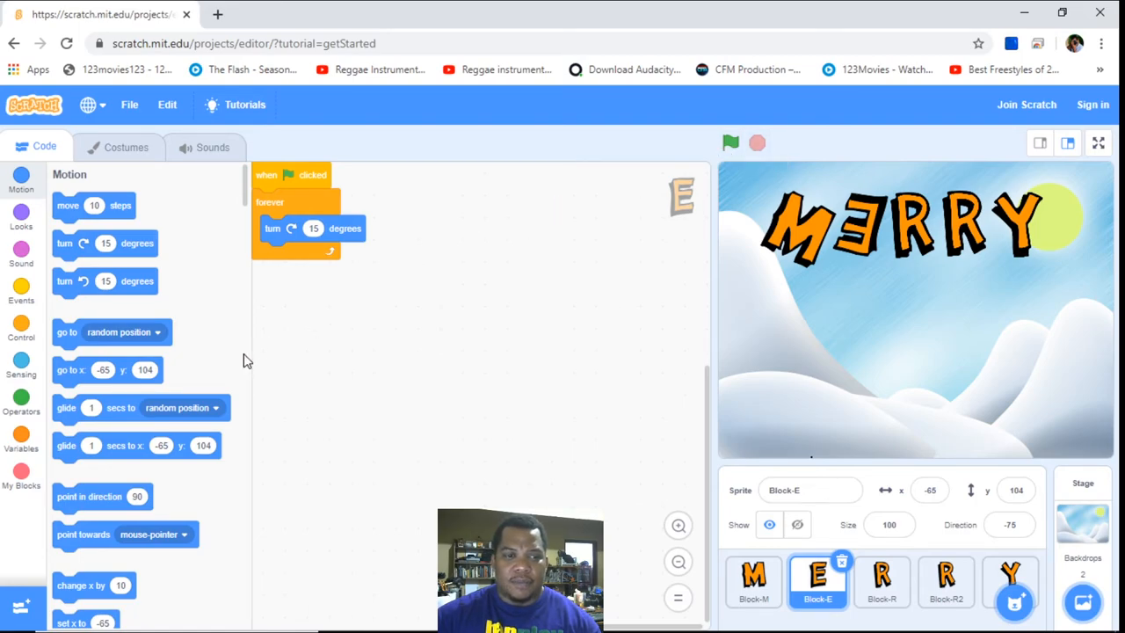
mouse_move(313, 350)
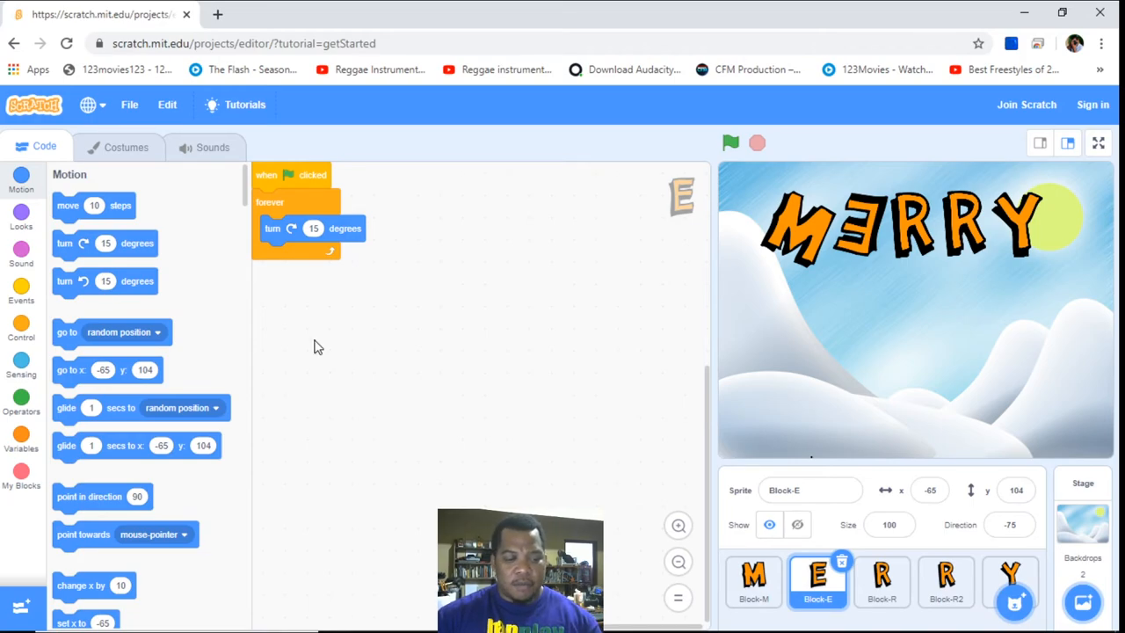
mouse_move(577, 295)
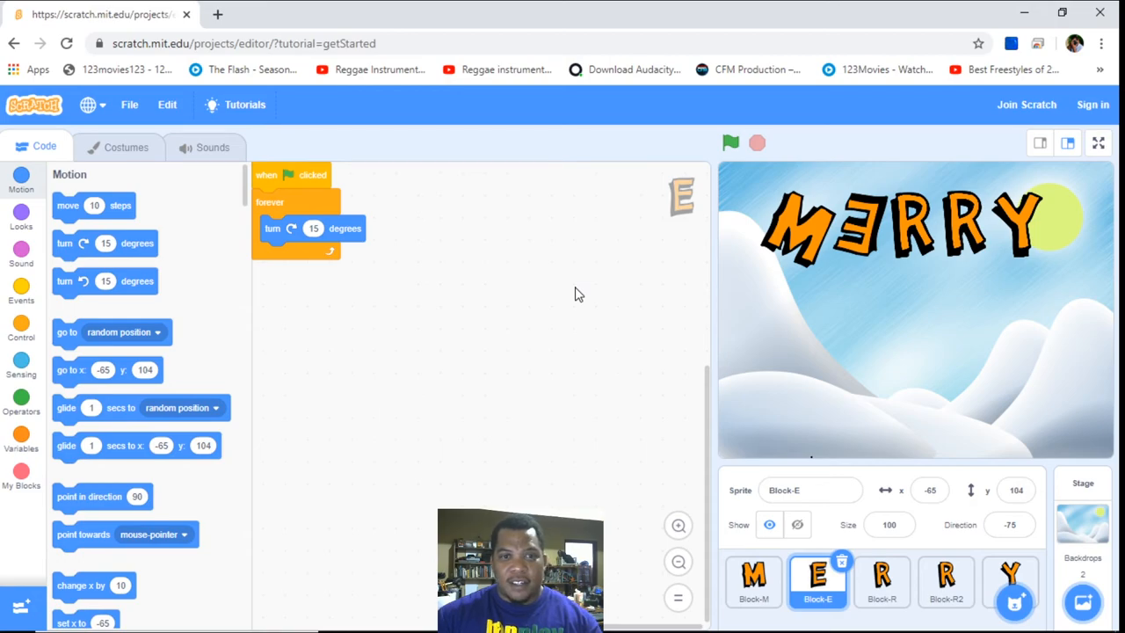
mouse_move(612, 239)
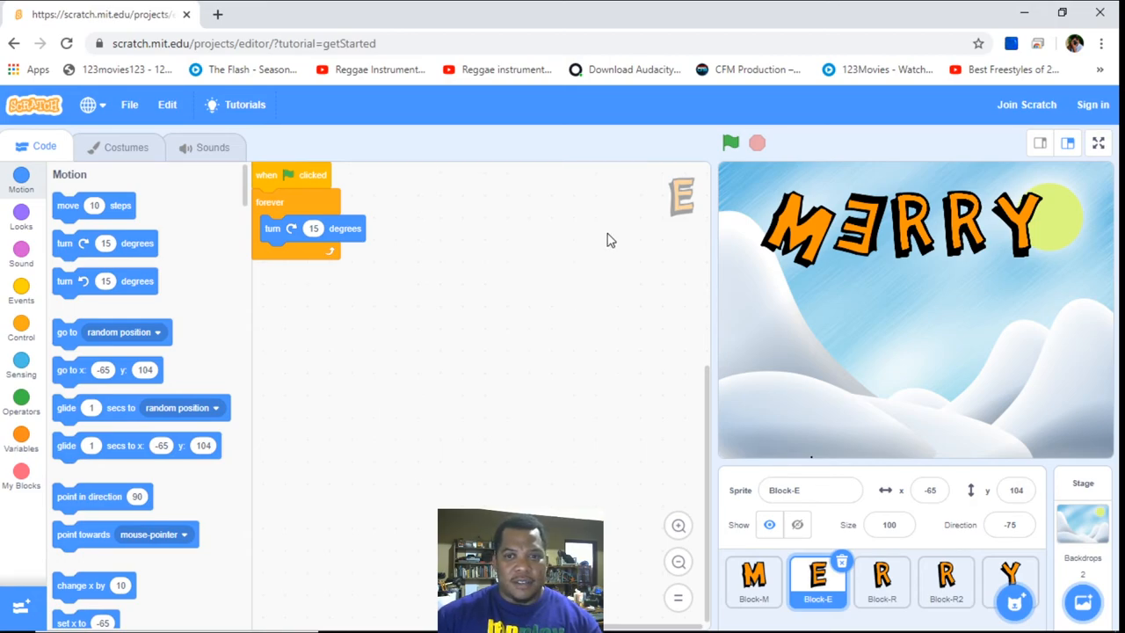